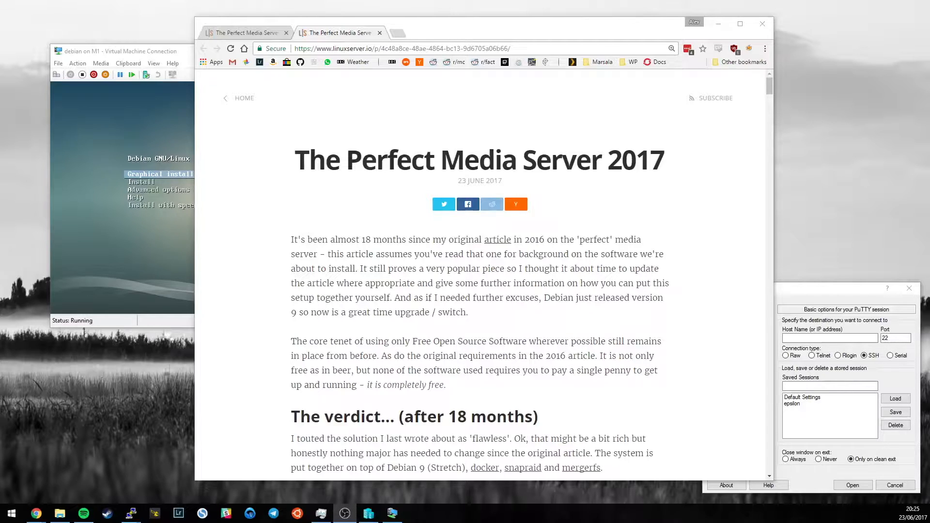
pyautogui.moveTo(252, 324)
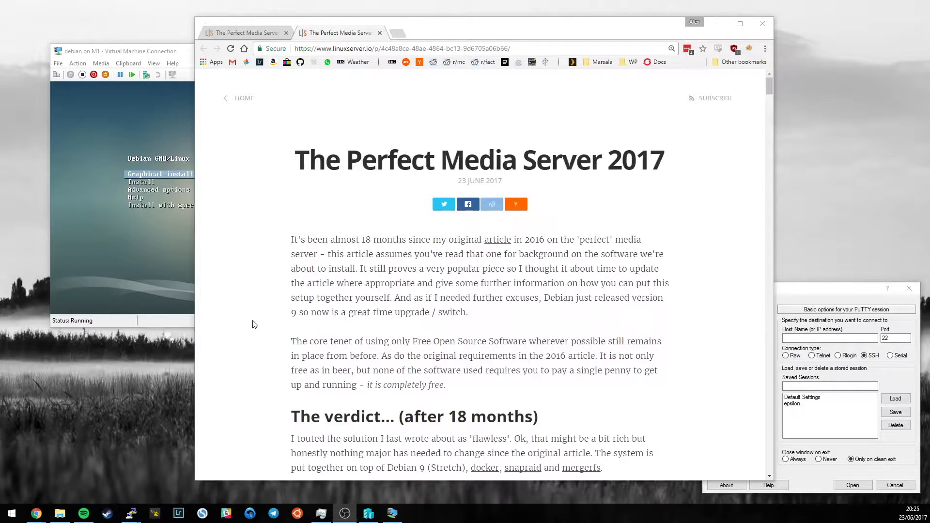
# Scroll past the intro and 'The verdict' to the Comprehensive Installation Guide and Install Debian sections
pyautogui.scroll(-3)
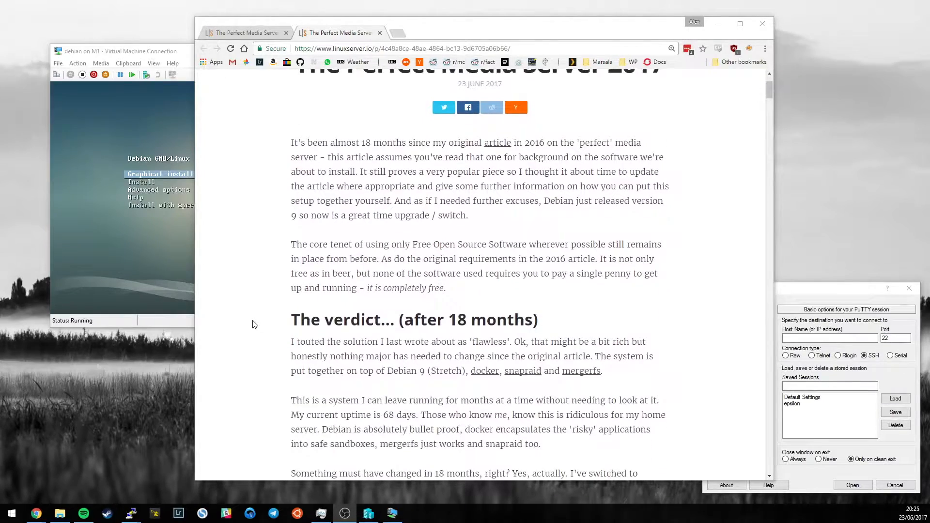
pyautogui.scroll(-3)
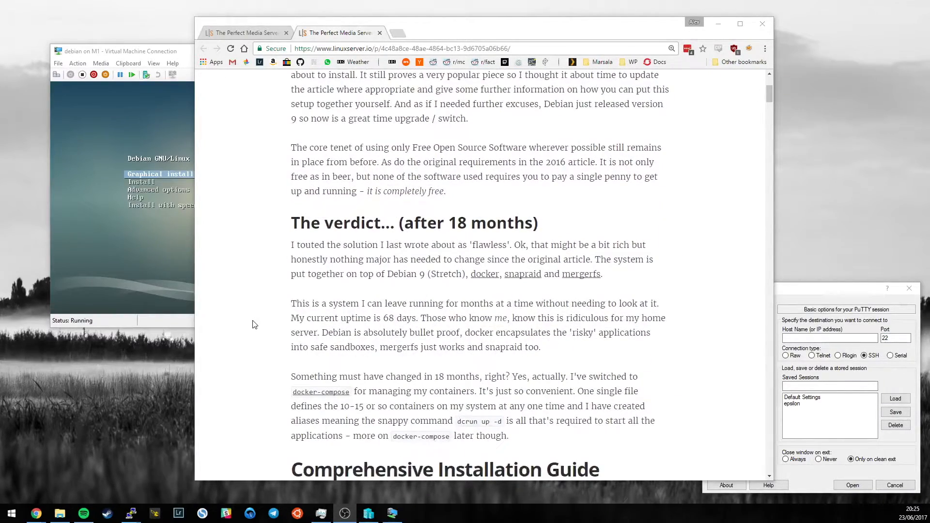
pyautogui.scroll(-3)
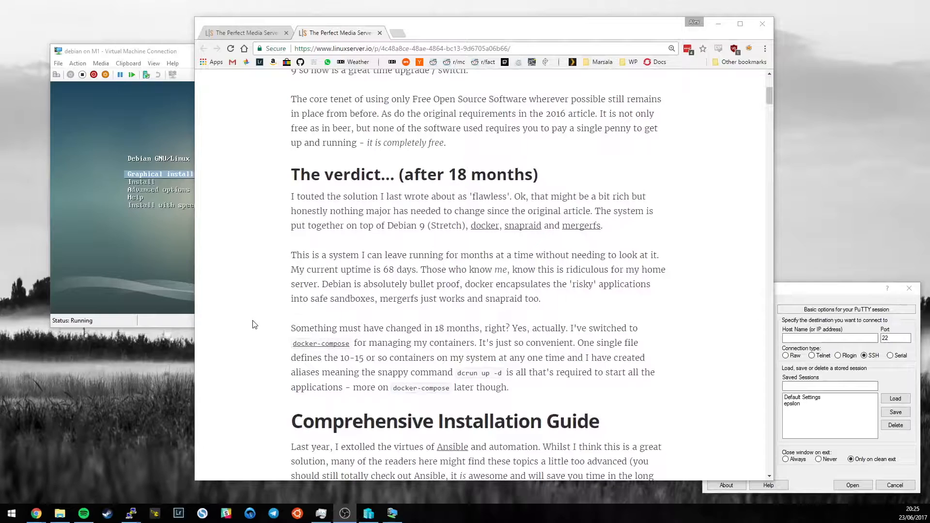
pyautogui.scroll(-3)
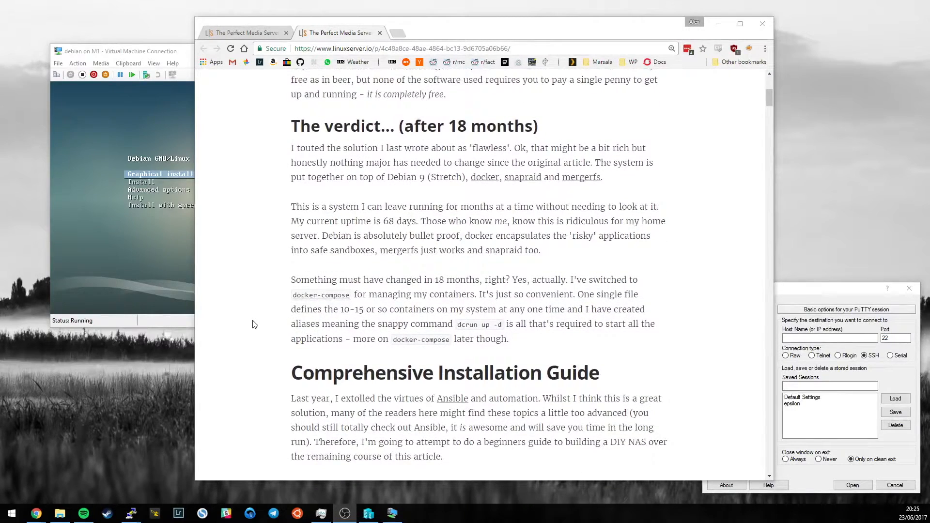
pyautogui.scroll(-3)
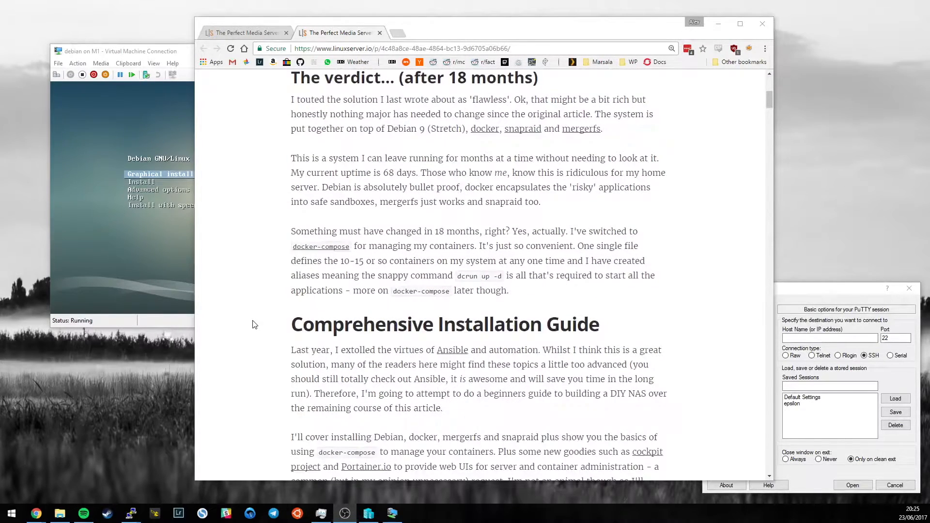
pyautogui.scroll(-3)
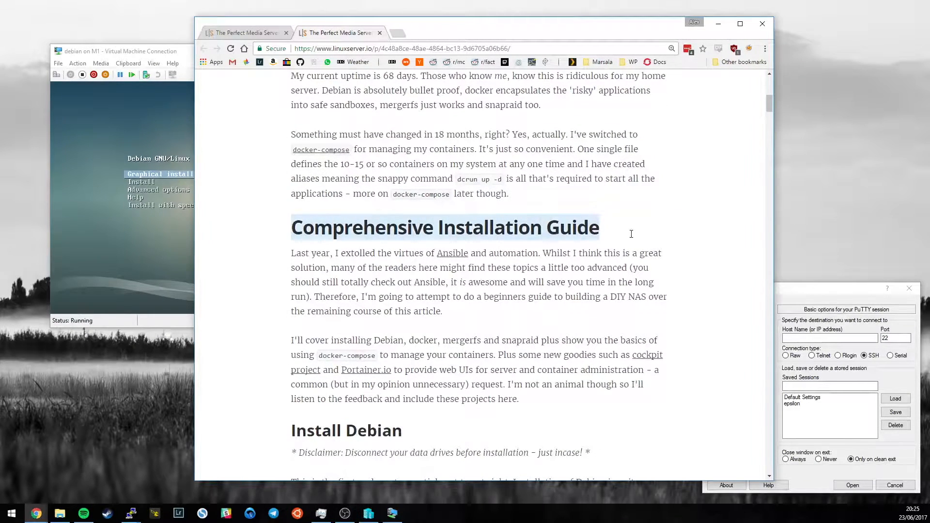
pyautogui.moveTo(264, 279)
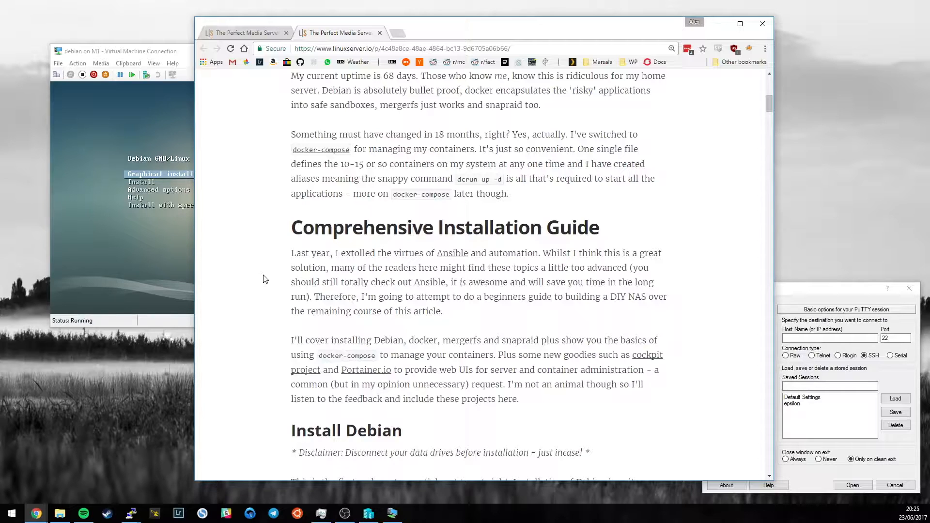
# Scroll through the Install Debian and MergerFS installation sections
pyautogui.scroll(-3)
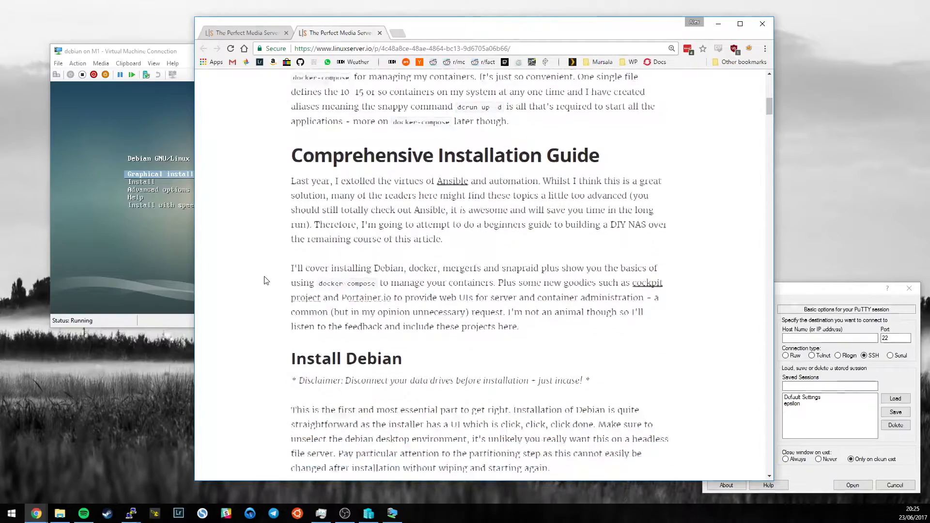
pyautogui.scroll(-3)
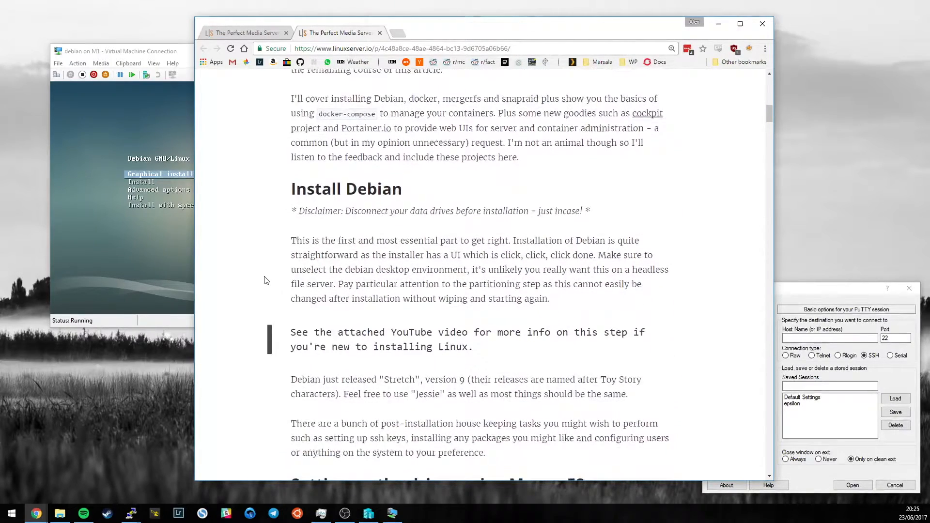
pyautogui.scroll(-3)
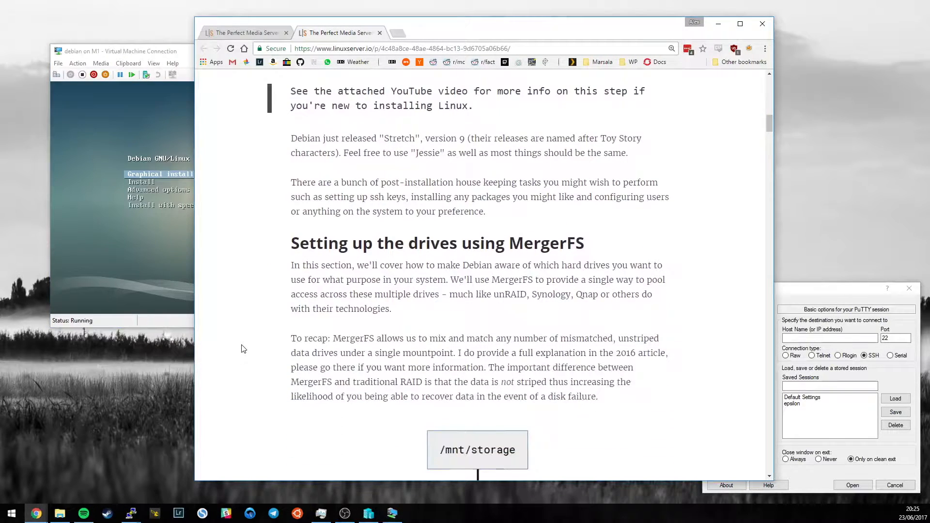
pyautogui.scroll(-3)
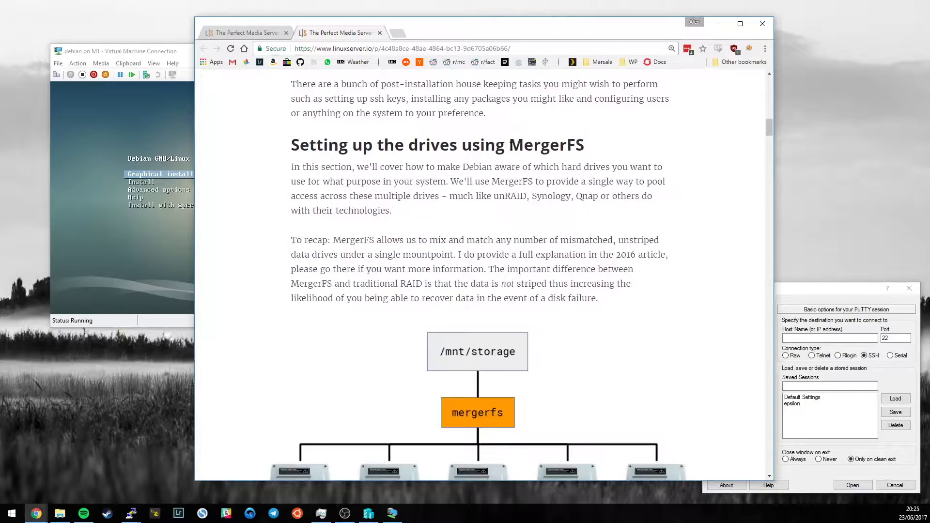
pyautogui.scroll(-3)
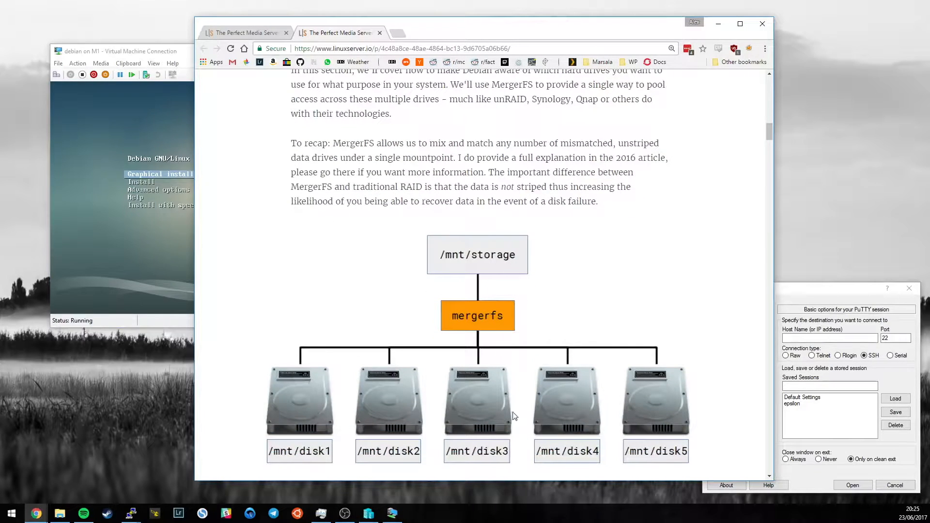
pyautogui.moveTo(545, 426)
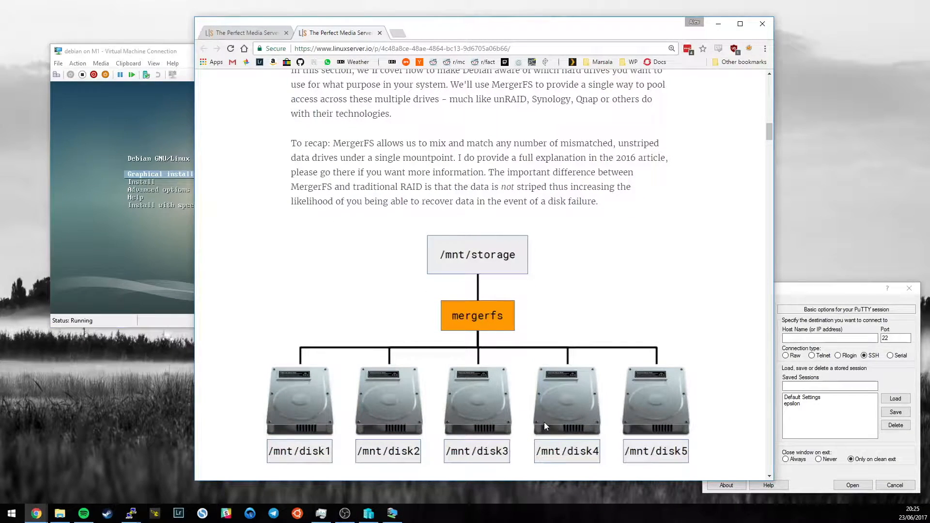
pyautogui.moveTo(495, 273)
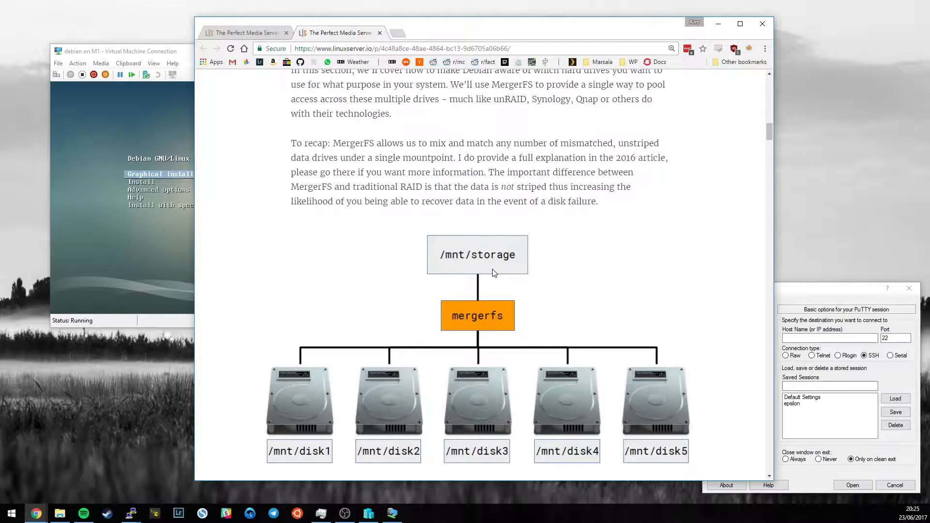
pyautogui.moveTo(314, 254)
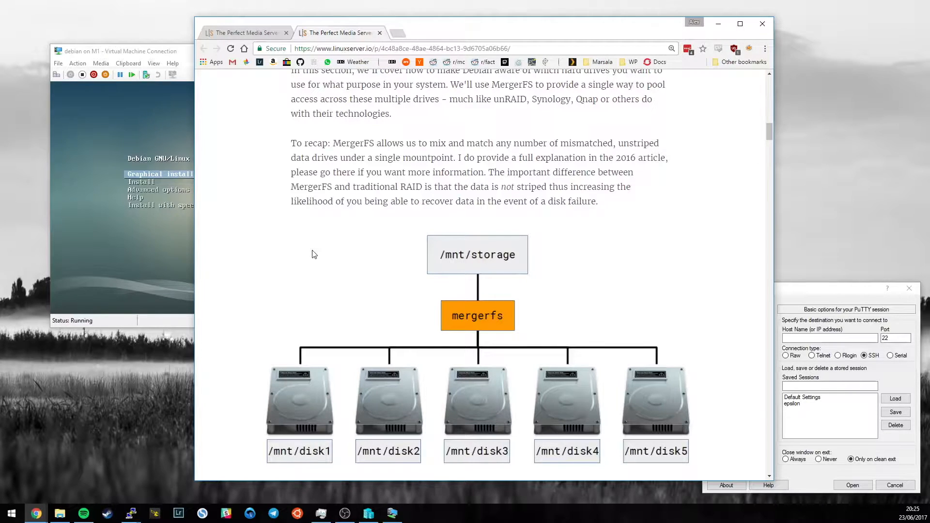
pyautogui.scroll(-3)
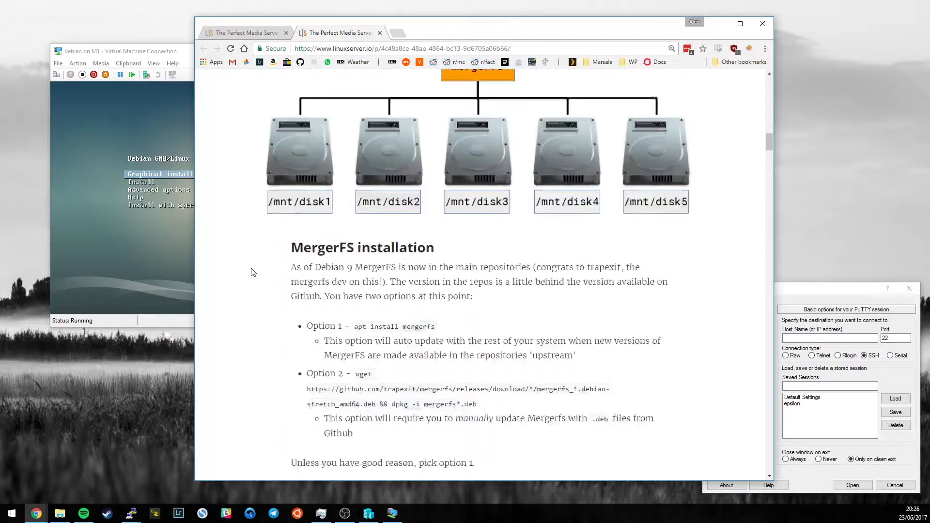
pyautogui.scroll(-3)
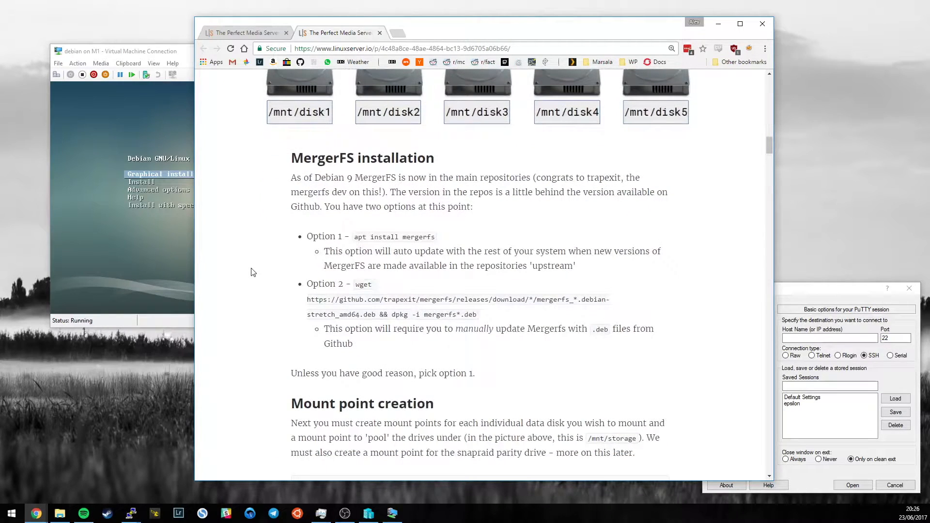
# Read the mount point creation and fstab entries down to the df -h drive-usage example
pyautogui.scroll(3)
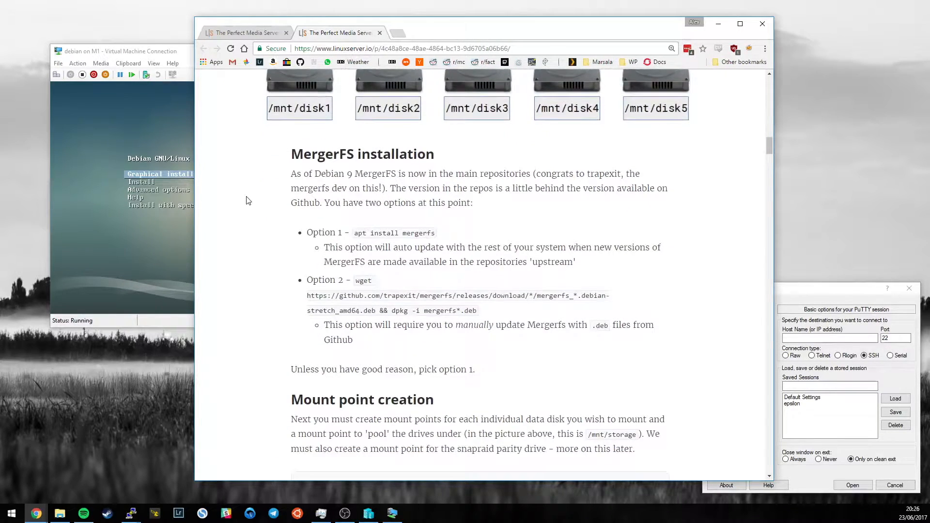
pyautogui.scroll(-3)
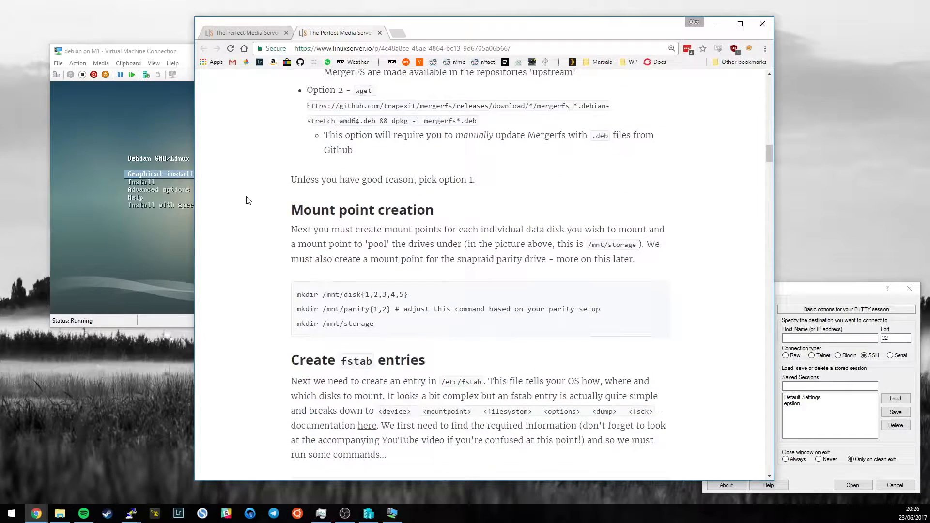
pyautogui.scroll(-3)
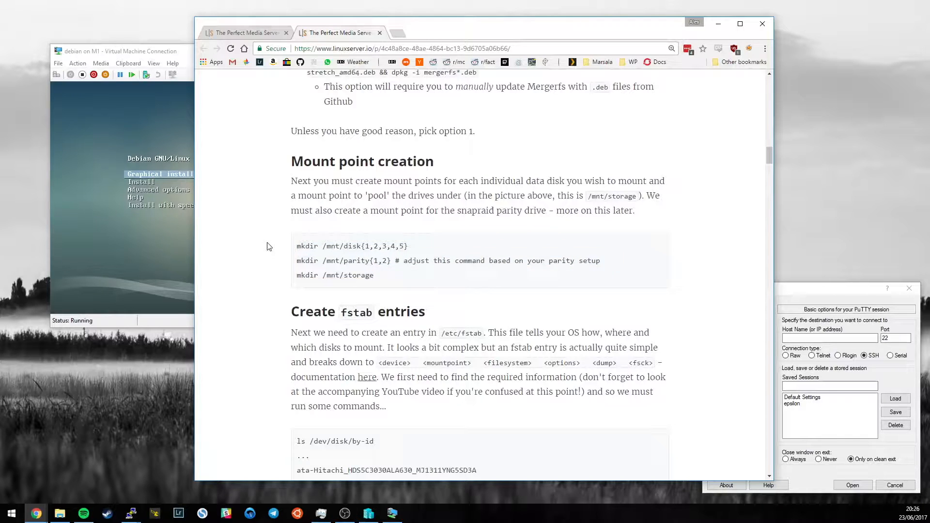
pyautogui.scroll(-3)
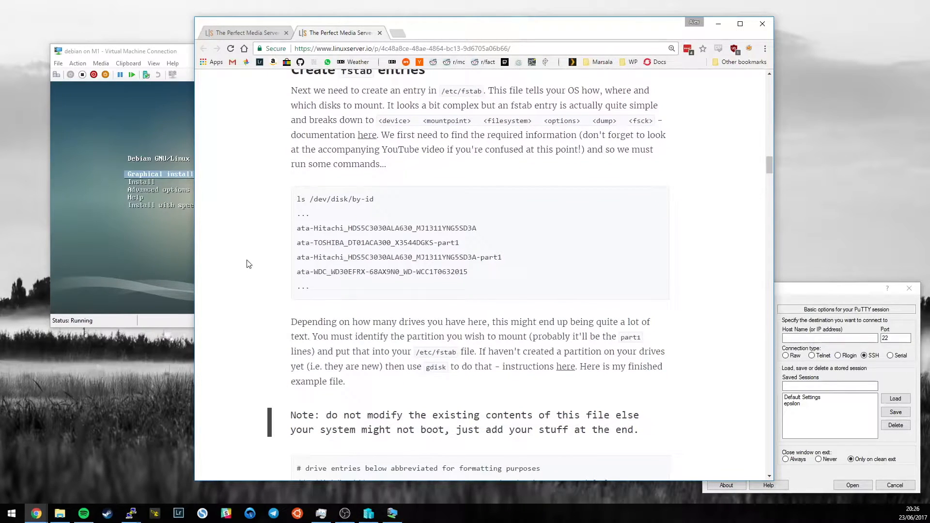
pyautogui.scroll(3)
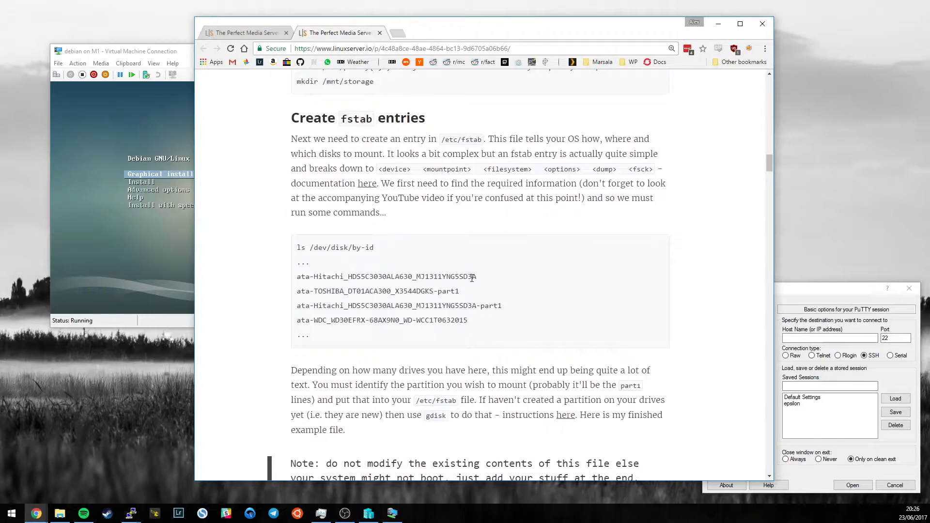
pyautogui.scroll(-3)
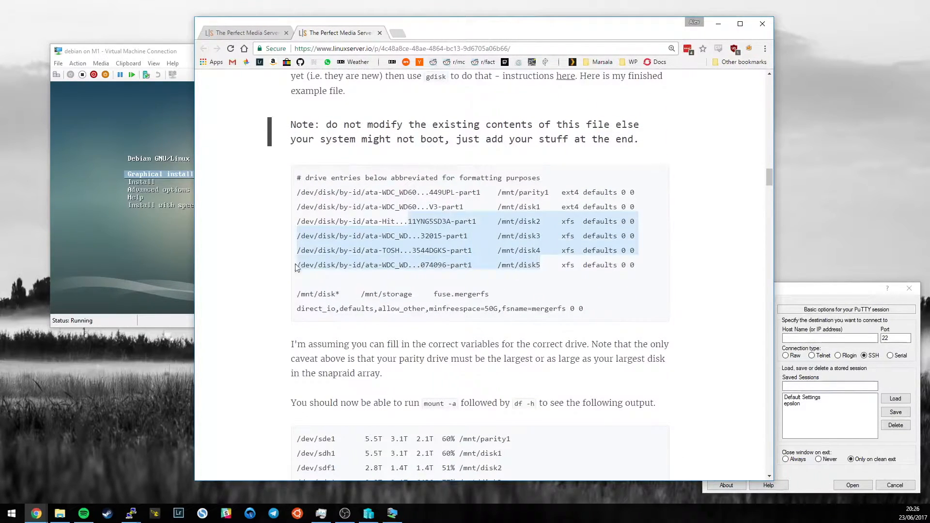
pyautogui.scroll(-3)
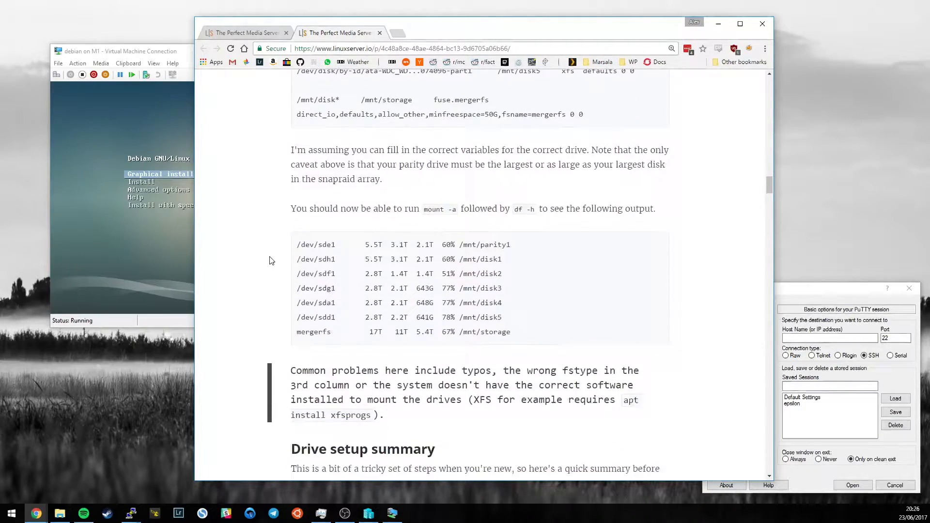
# Scroll through Installing Docker and the SnapRAID installation section
pyautogui.scroll(-3)
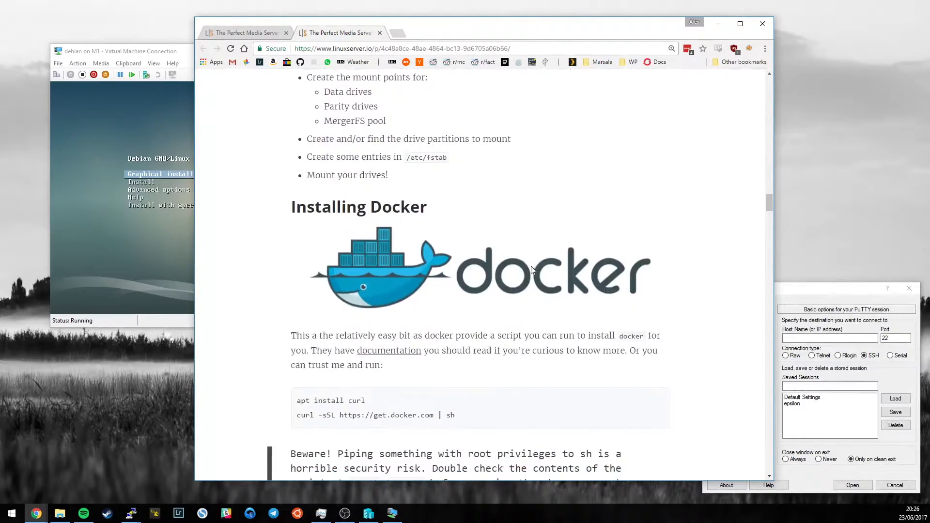
pyautogui.scroll(-3)
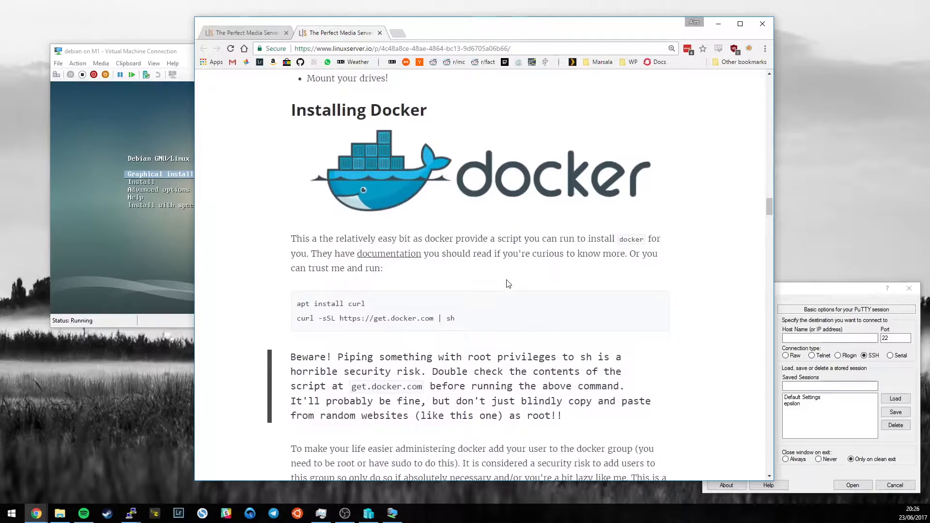
pyautogui.scroll(-3)
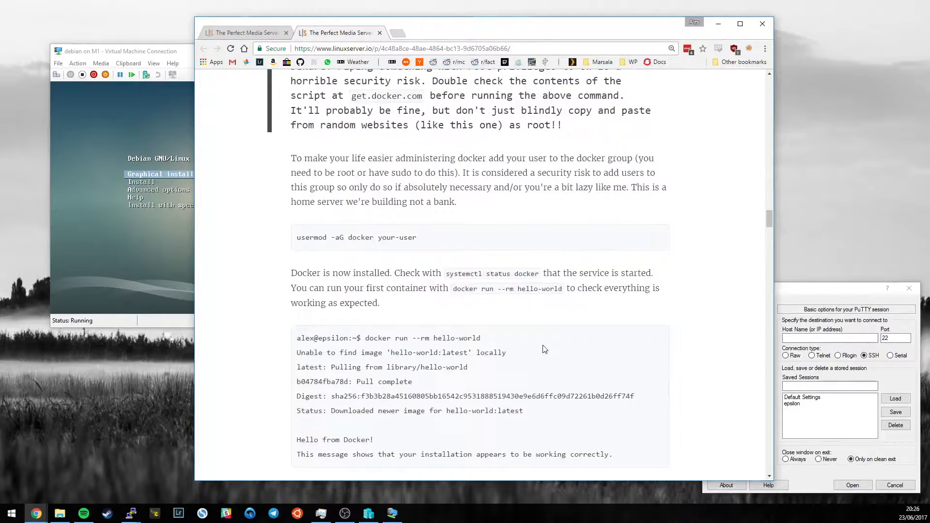
pyautogui.scroll(-3)
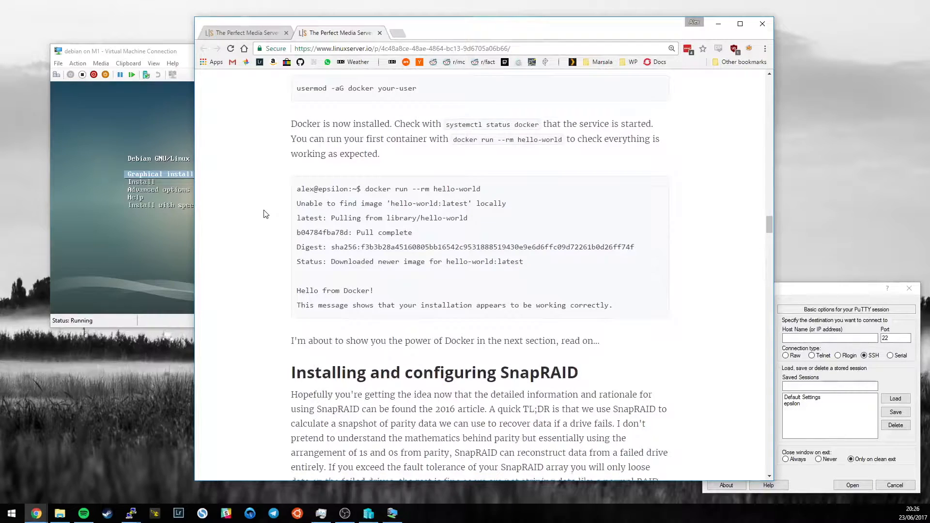
pyautogui.scroll(-3)
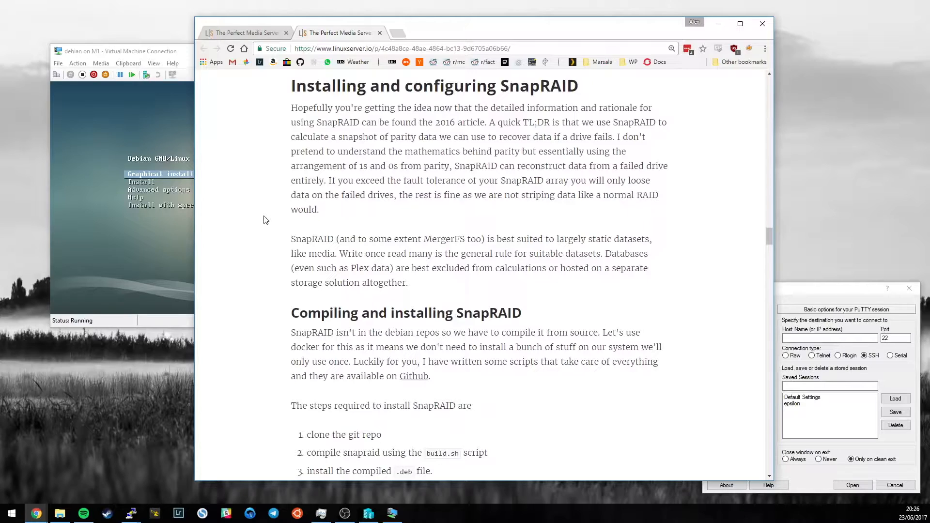
pyautogui.scroll(-3)
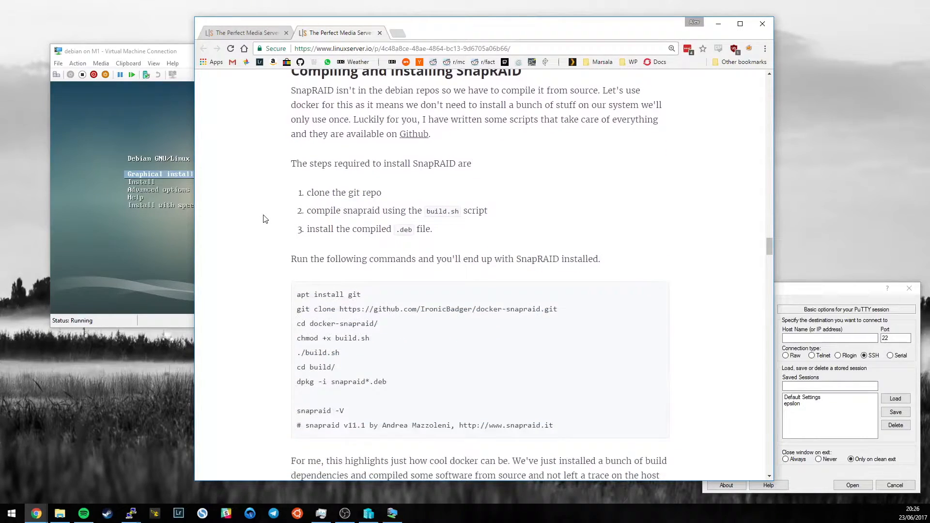
# Read SnapRAID configuration and cron automation down to Configuring network file sharing
pyautogui.scroll(-3)
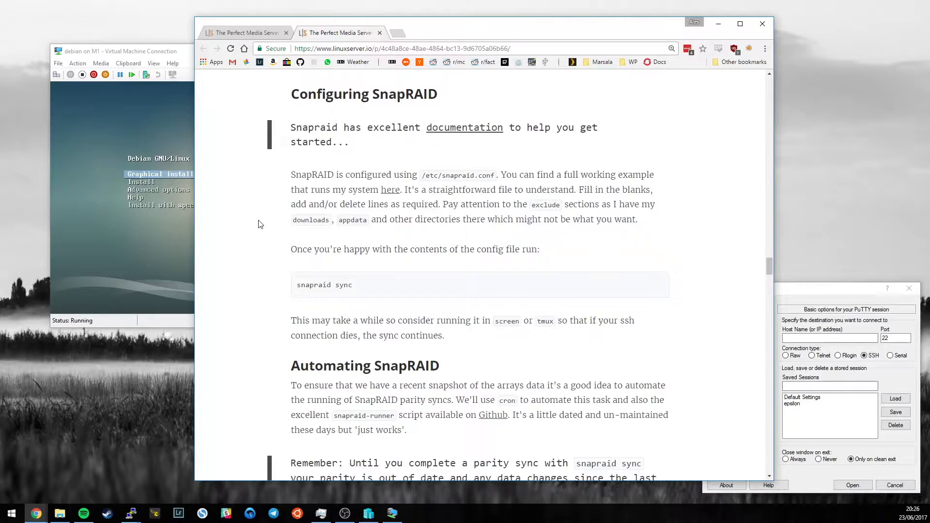
pyautogui.scroll(-3)
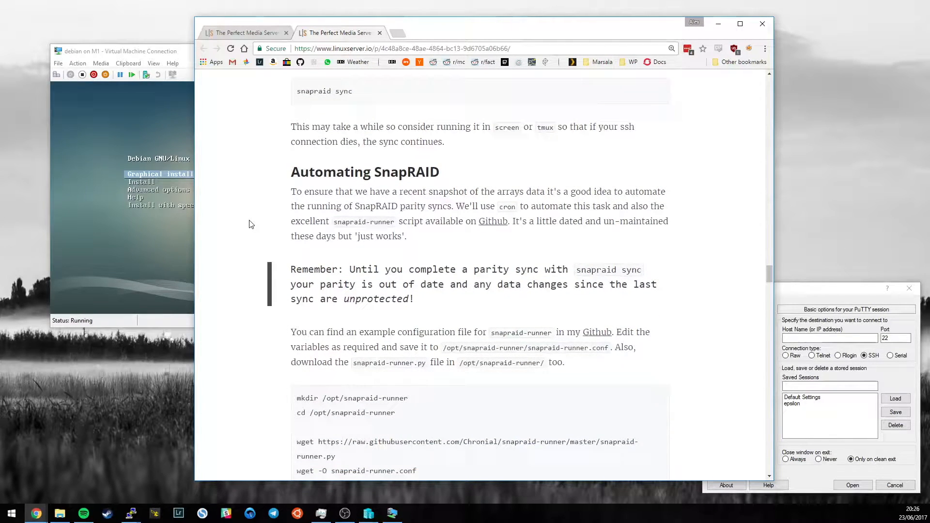
pyautogui.scroll(-3)
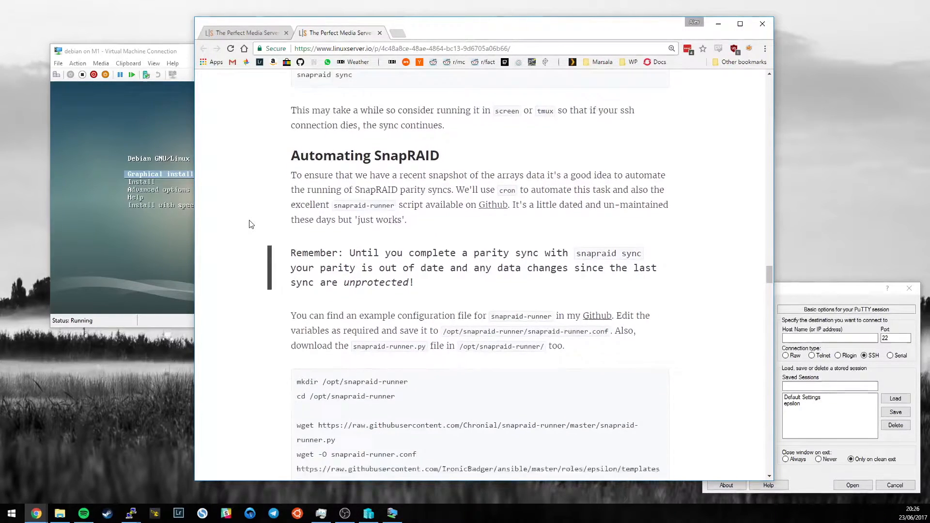
pyautogui.scroll(-3)
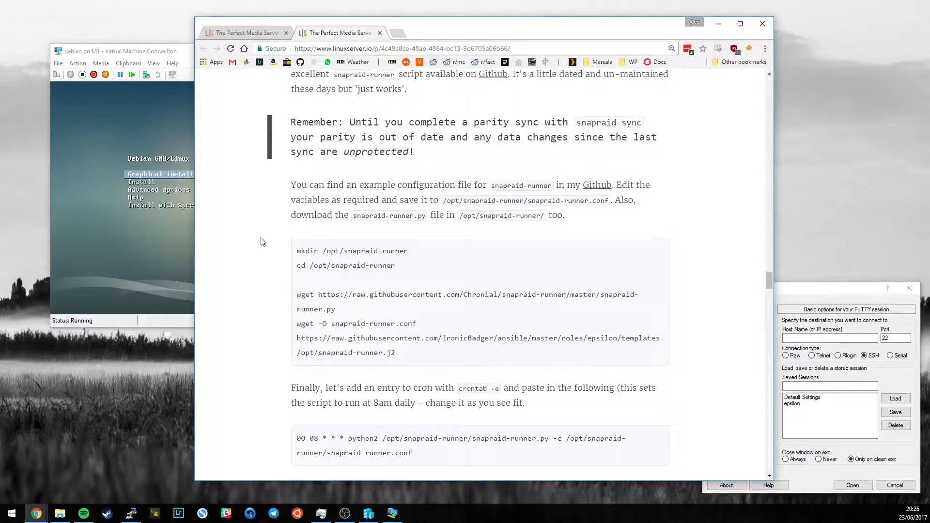
pyautogui.scroll(-3)
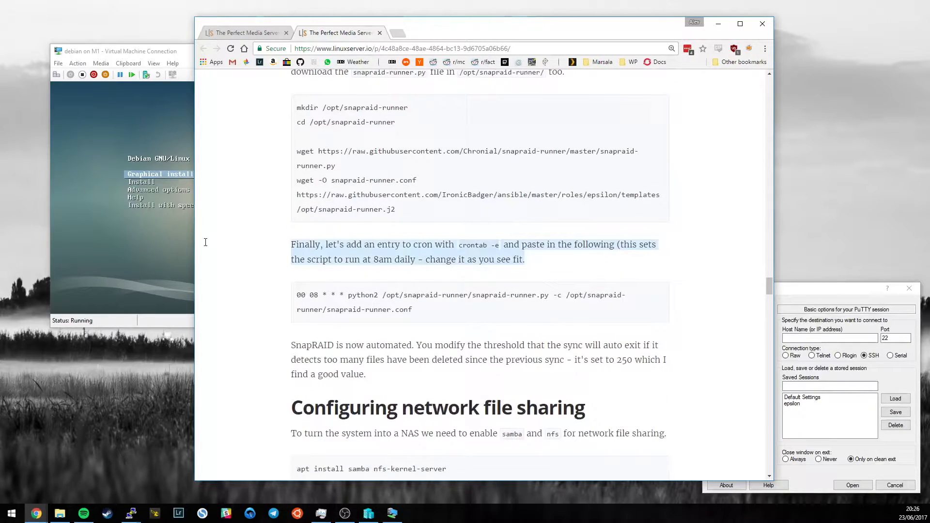
pyautogui.moveTo(264, 261)
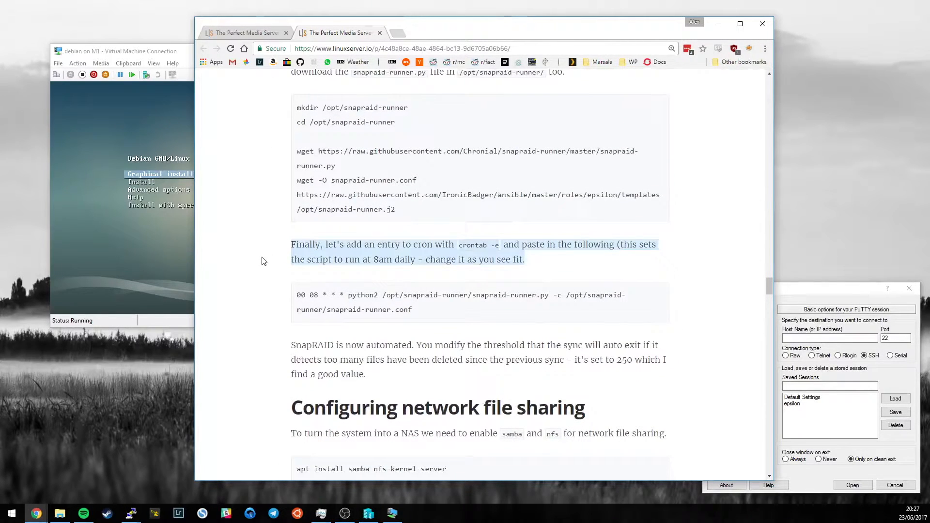
pyautogui.moveTo(517, 250)
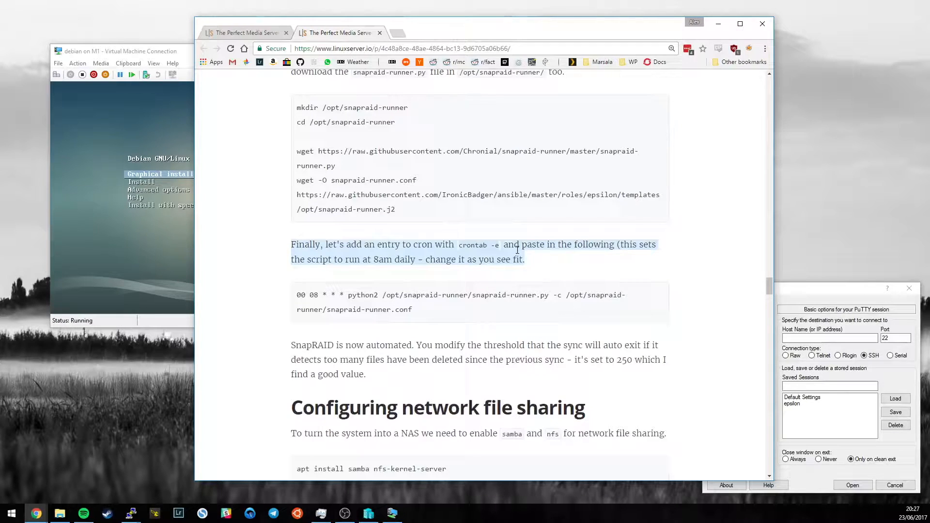
pyautogui.moveTo(530, 275)
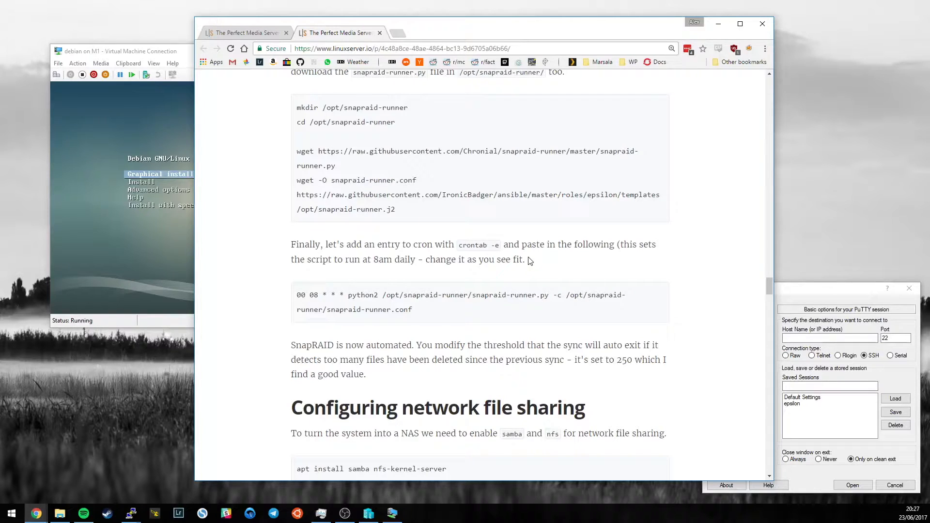
# Scroll through the Samba config and restart step to Configure NFS with its /etc/exports example
pyautogui.scroll(-3)
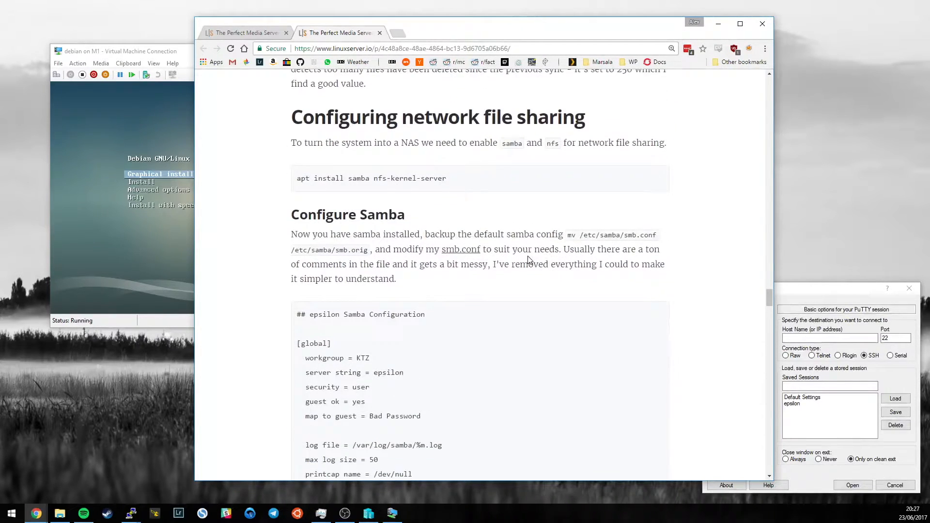
pyautogui.moveTo(496, 245)
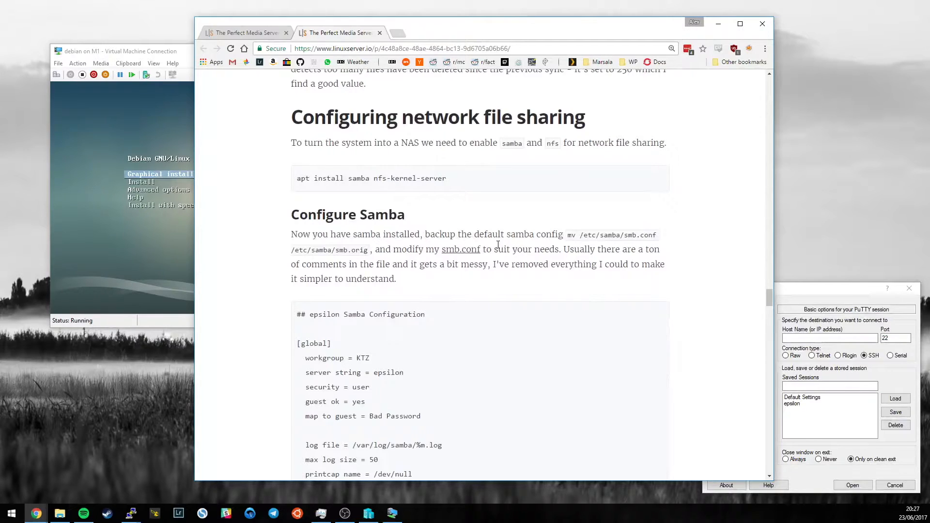
pyautogui.scroll(-3)
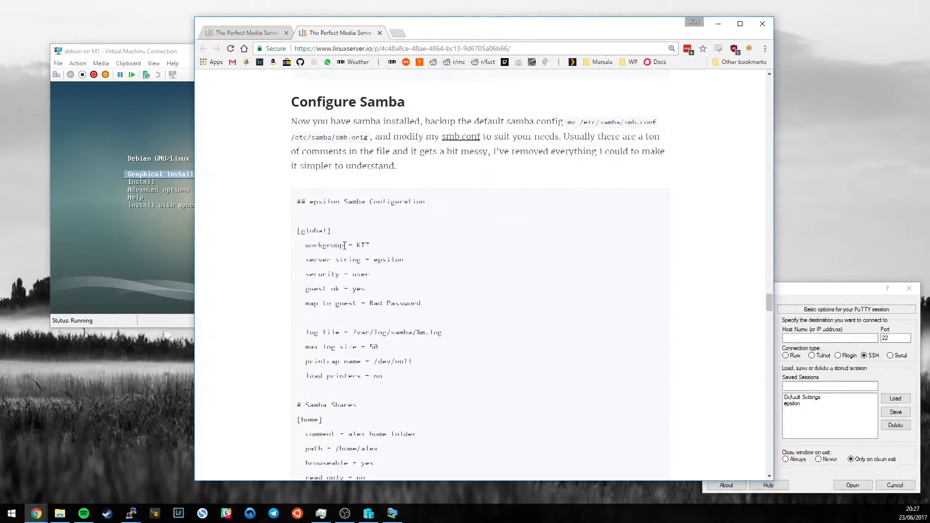
pyautogui.scroll(-3)
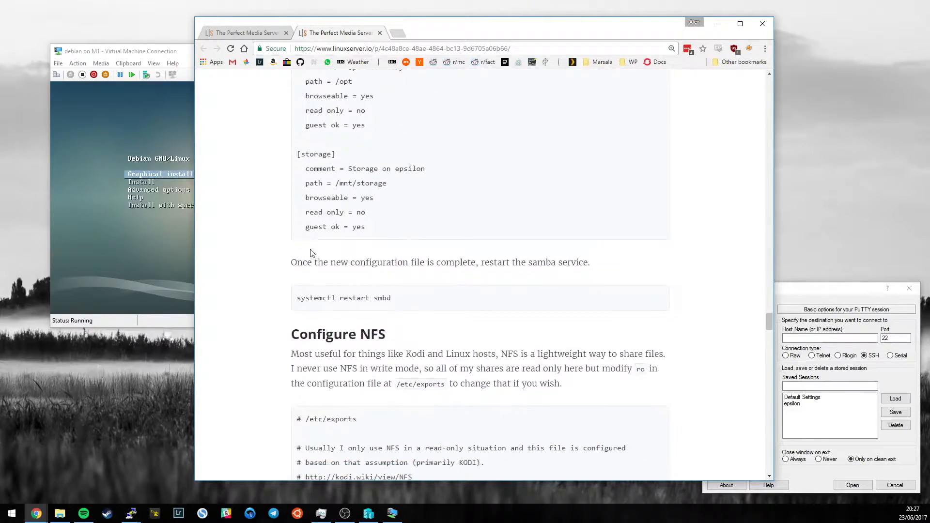
pyautogui.scroll(-3)
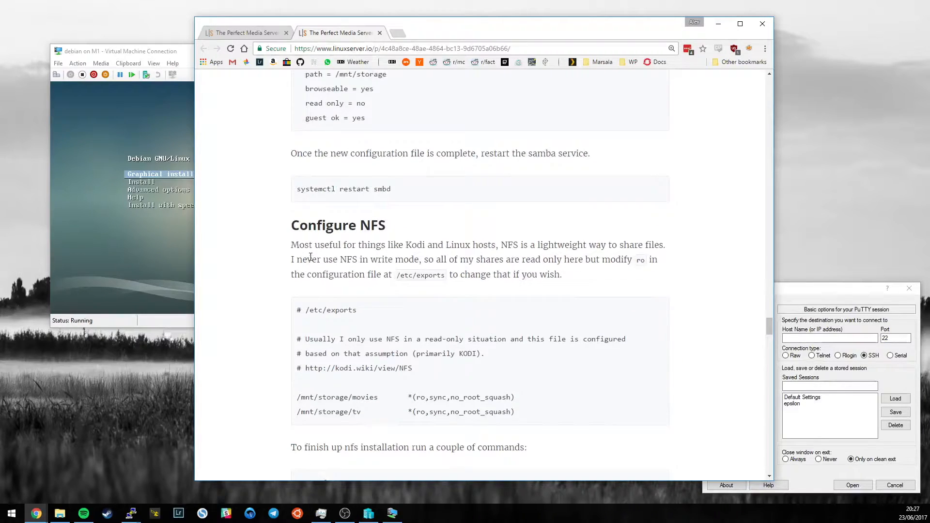
# Scroll through the docker-compose sample file and bash aliases to Updating your containers
pyautogui.scroll(-3)
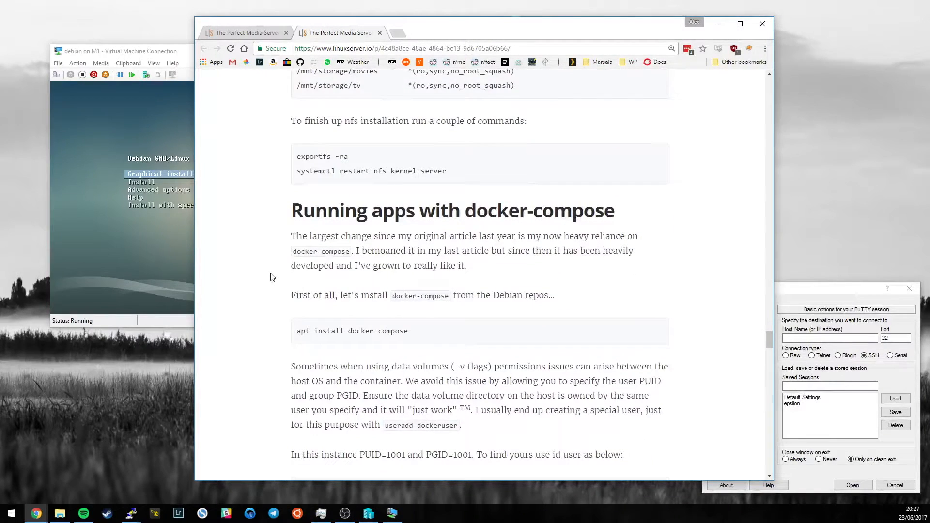
pyautogui.scroll(-3)
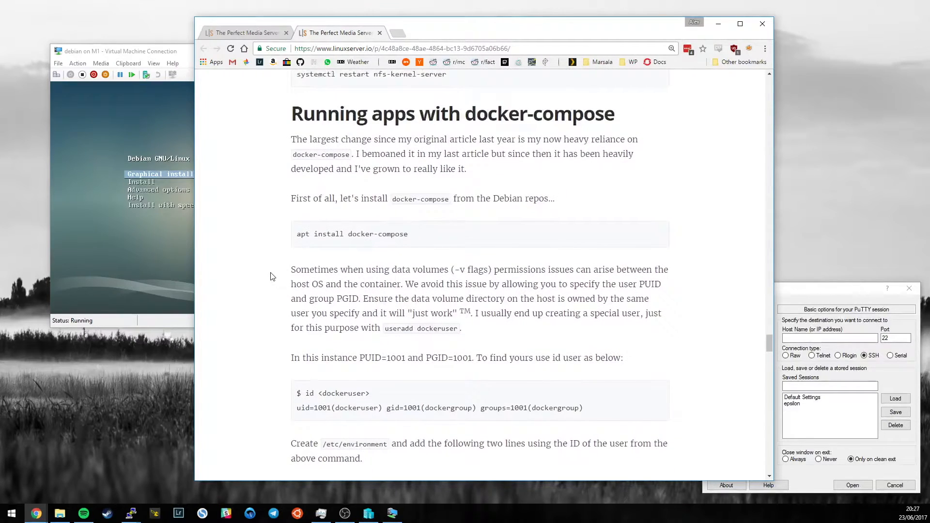
pyautogui.scroll(-3)
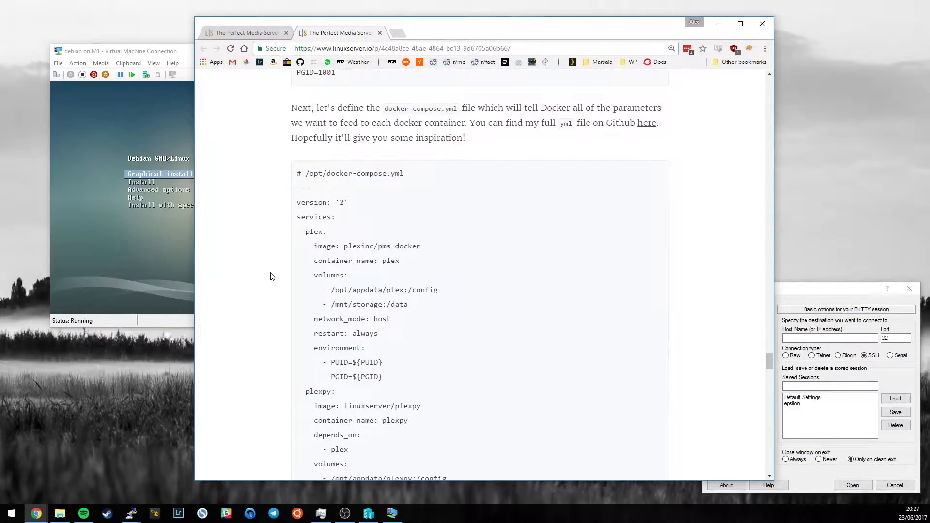
pyautogui.scroll(-3)
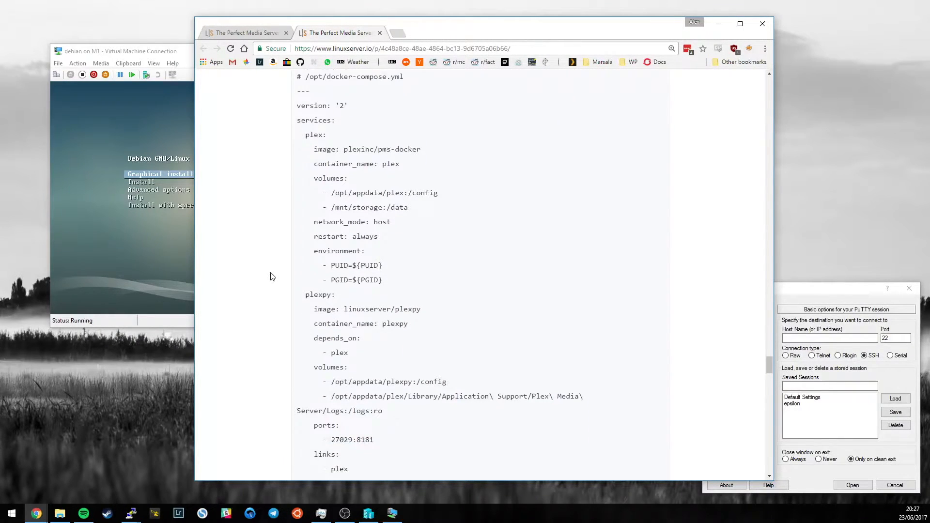
pyautogui.scroll(3)
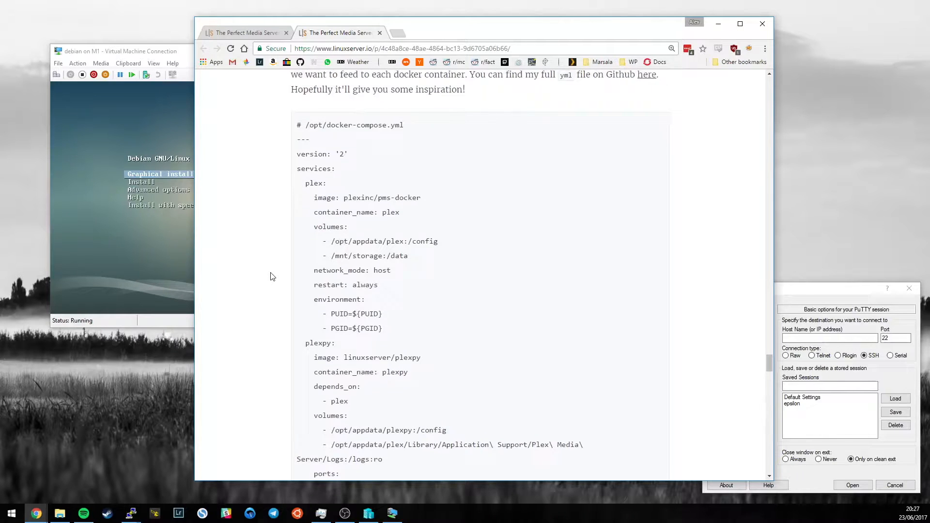
pyautogui.scroll(-3)
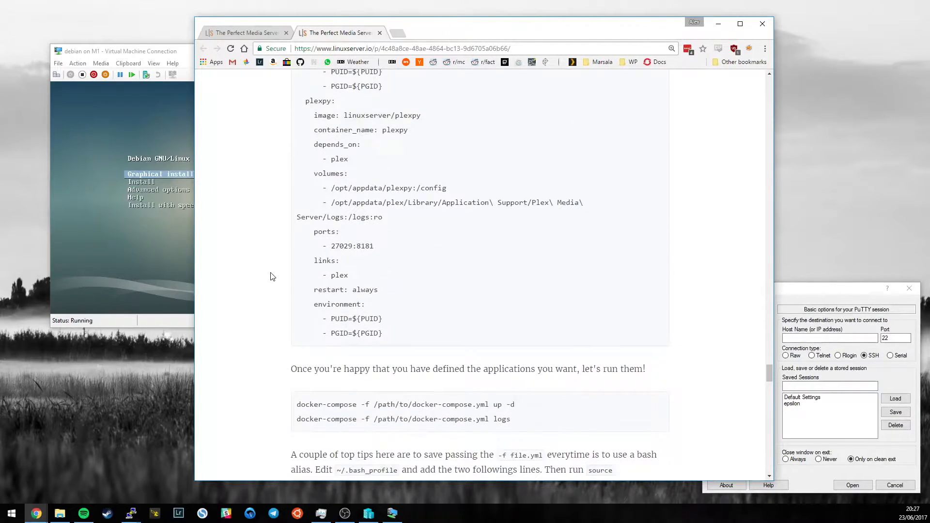
pyautogui.scroll(-3)
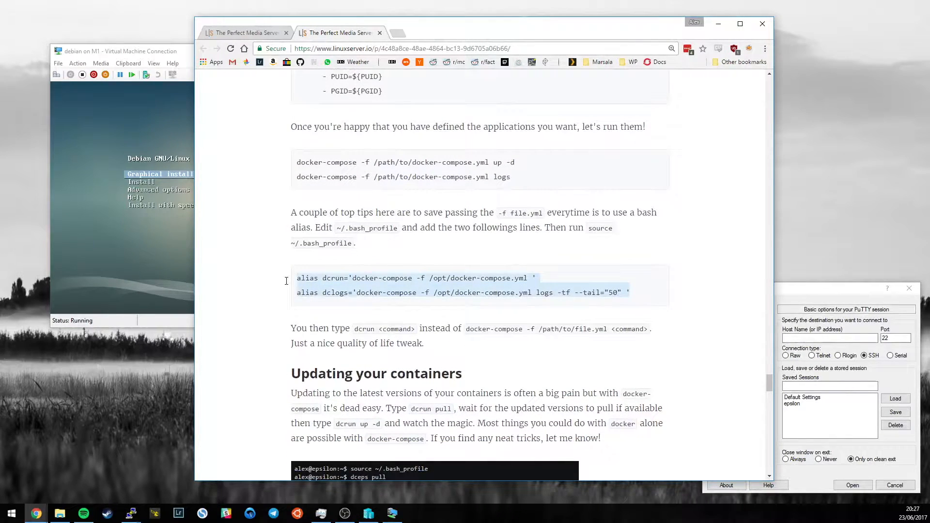
pyautogui.click(269, 285)
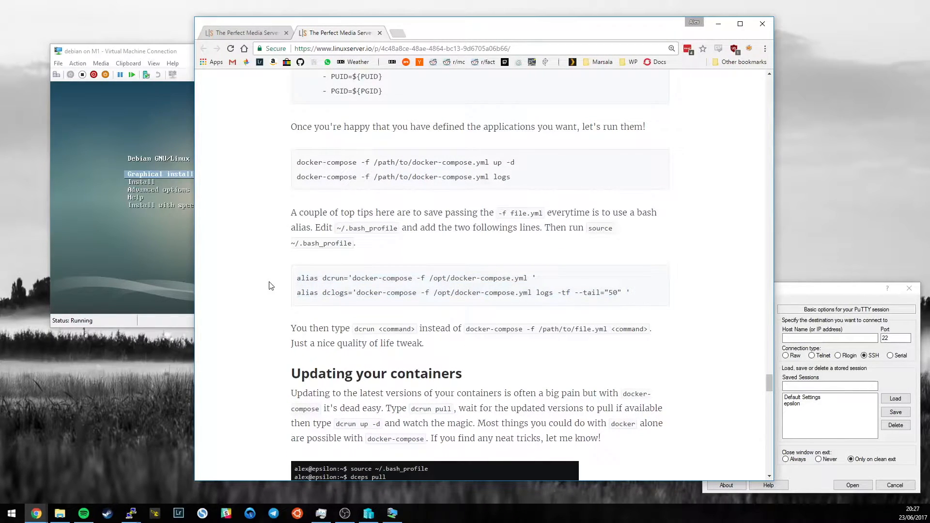
# Play the embedded docker-compose pull asciinema recording and scroll to the Cockpit UI section
pyautogui.scroll(-3)
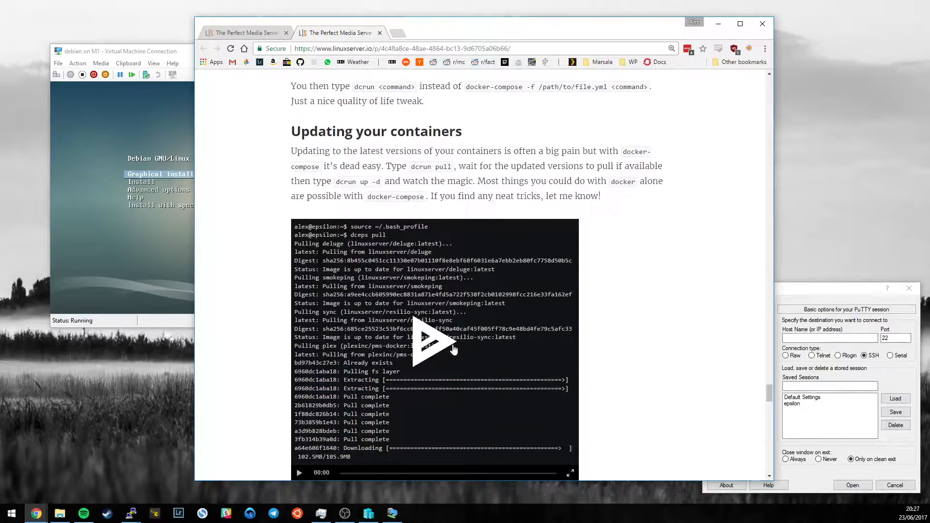
pyautogui.click(434, 348)
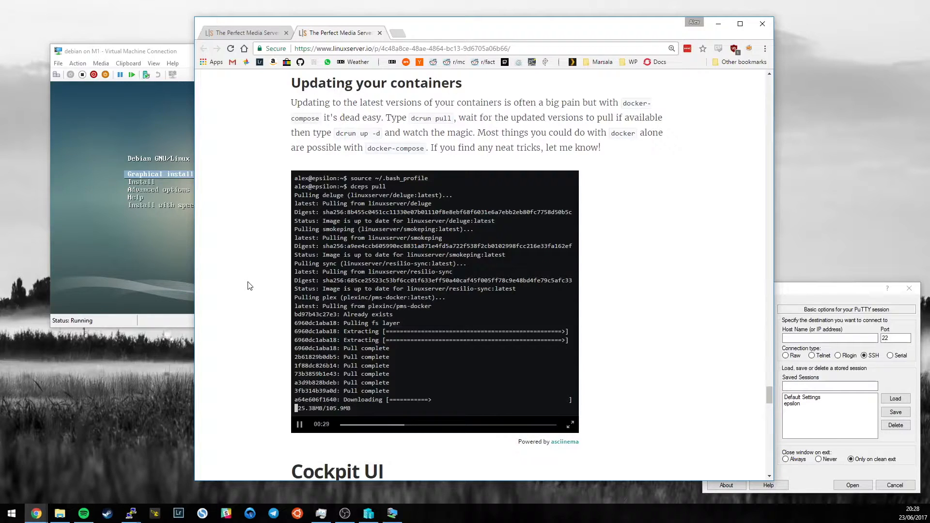
pyautogui.scroll(-3)
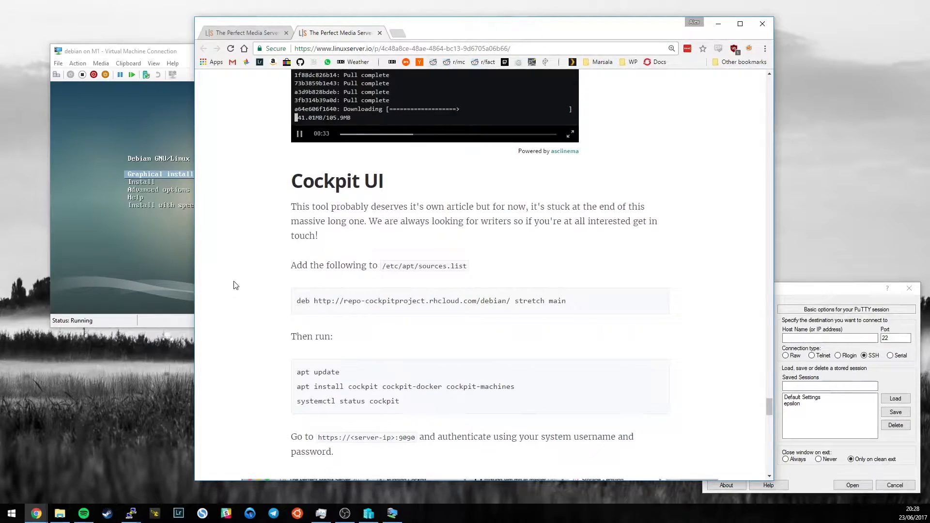
# Scroll past the Cockpit install commands to the Cockpit storage dashboard screenshot
pyautogui.scroll(-3)
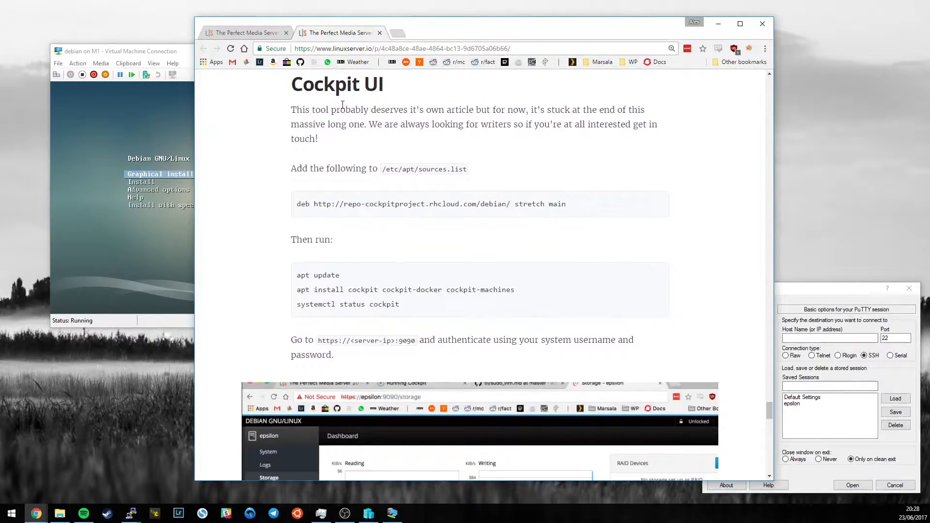
pyautogui.moveTo(247, 170)
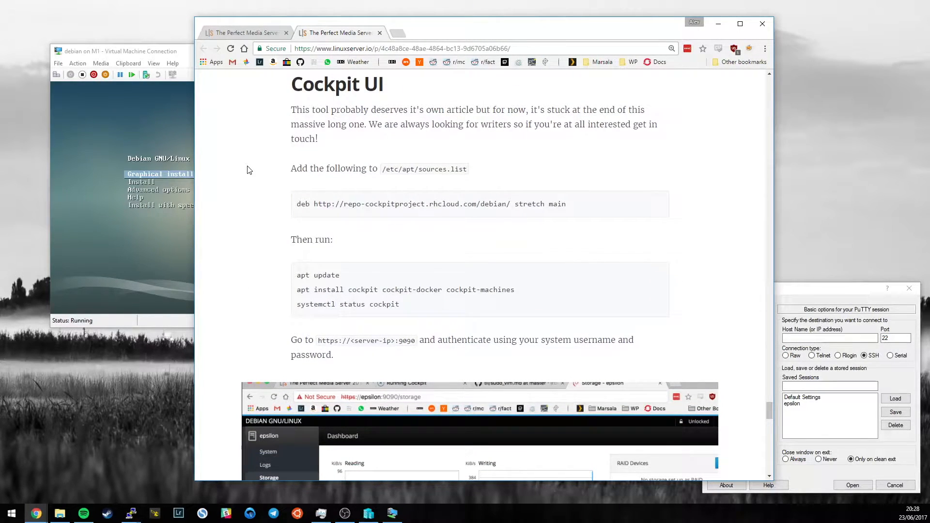
pyautogui.scroll(-3)
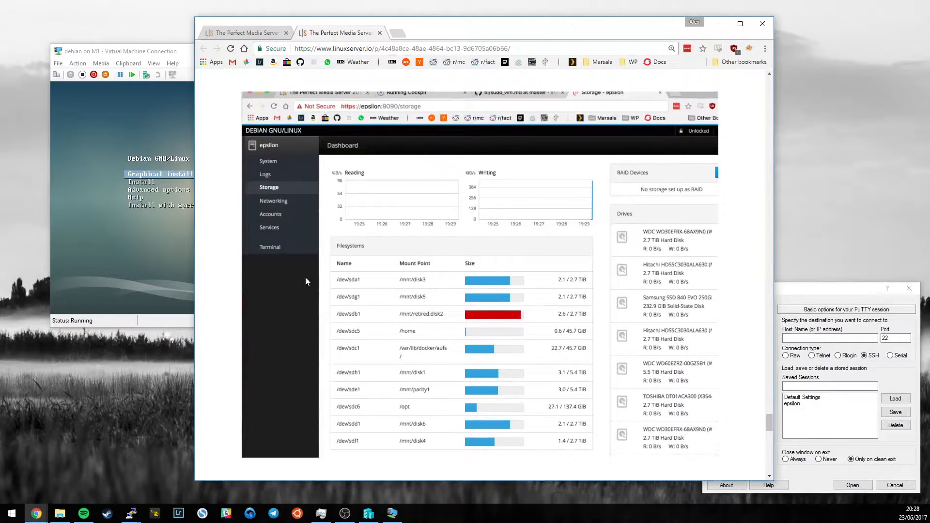
pyautogui.moveTo(220, 241)
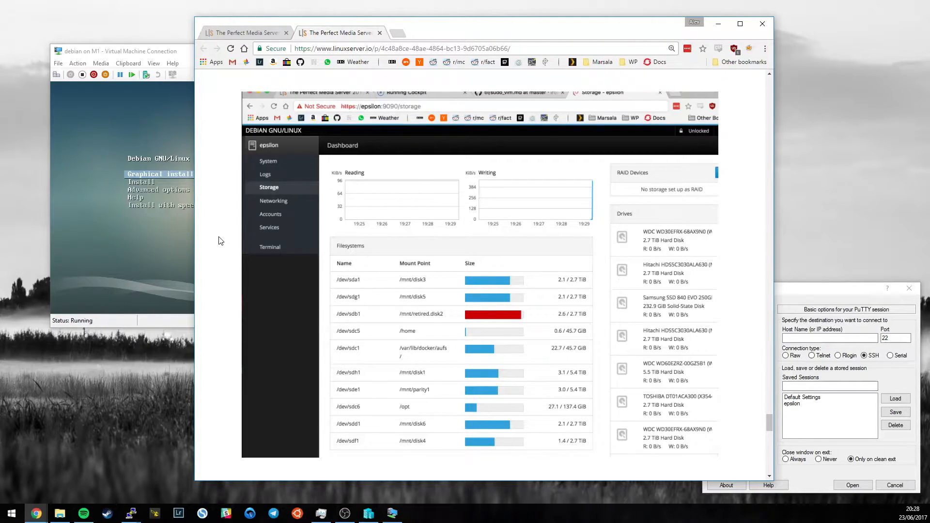
# Scroll to the Portainer.io section, revisit the Cockpit screenshot, then reach the Portainer container list screenshot
pyautogui.scroll(-3)
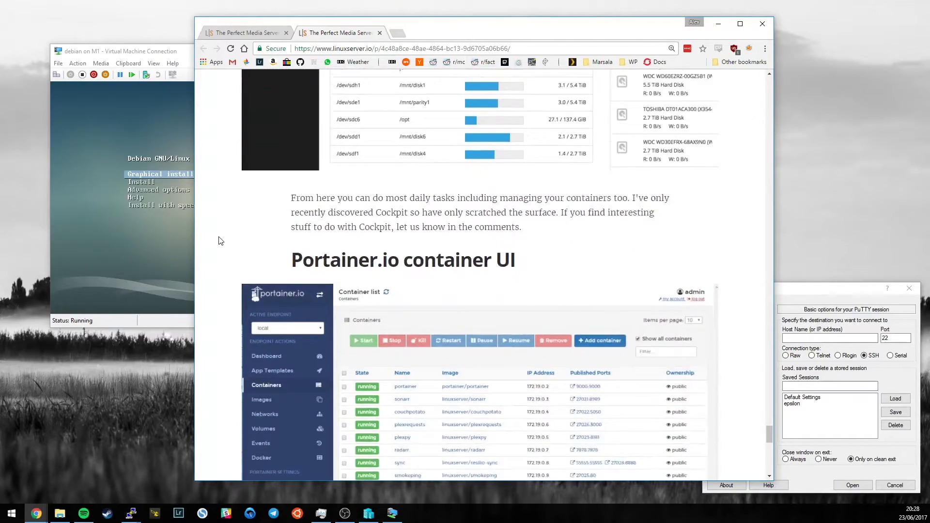
pyautogui.scroll(-3)
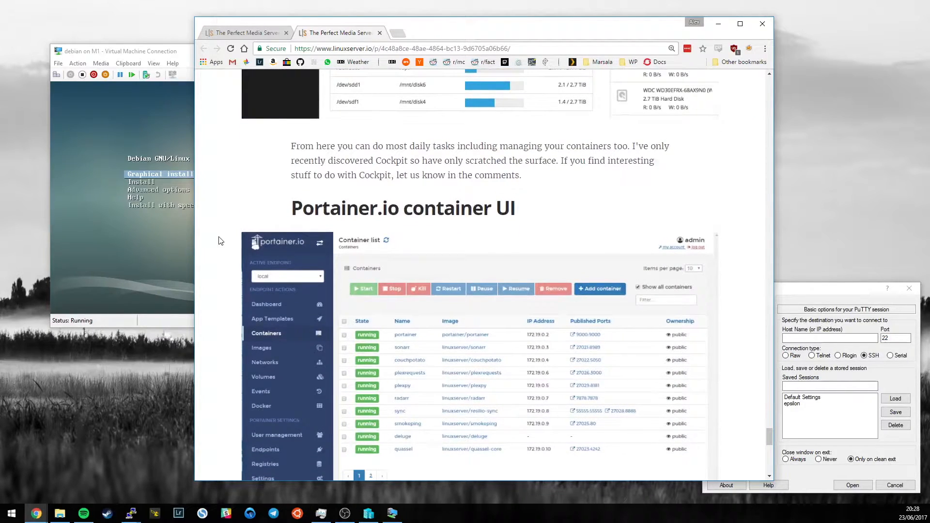
pyautogui.scroll(-3)
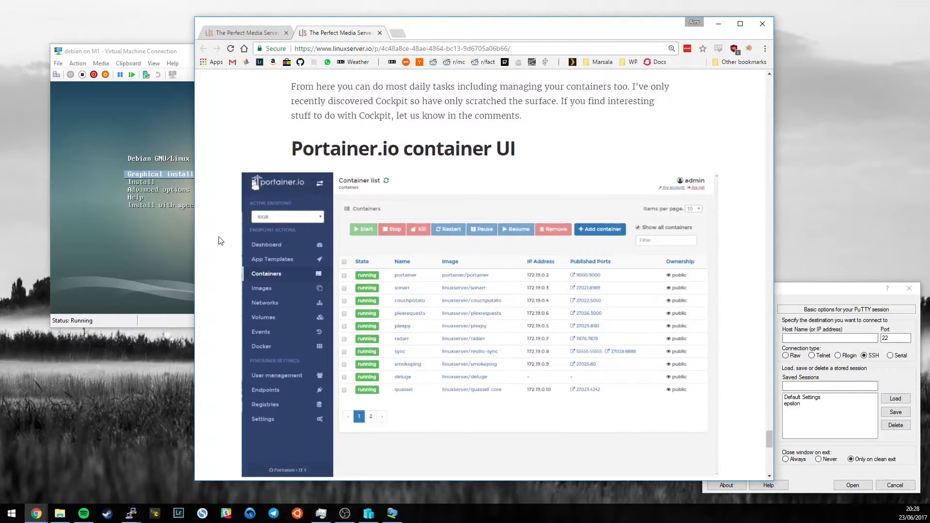
pyautogui.scroll(3)
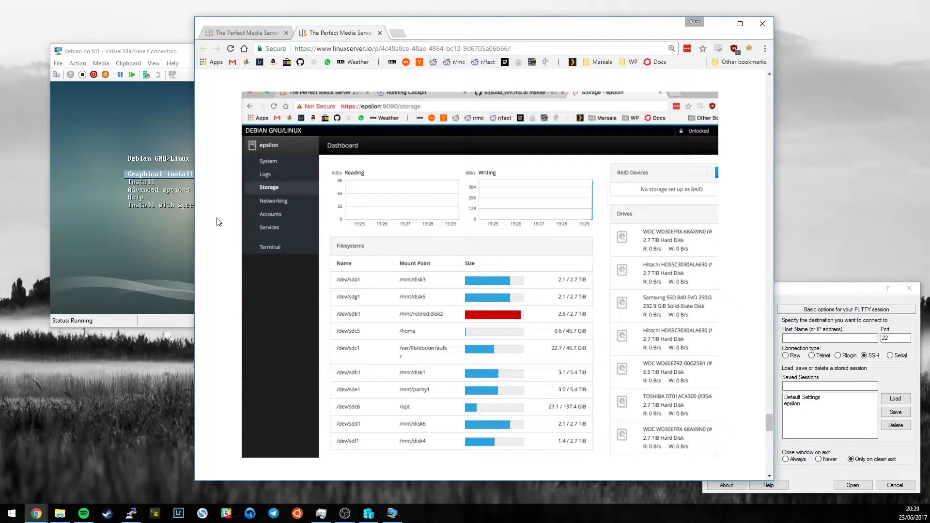
pyautogui.moveTo(424, 289)
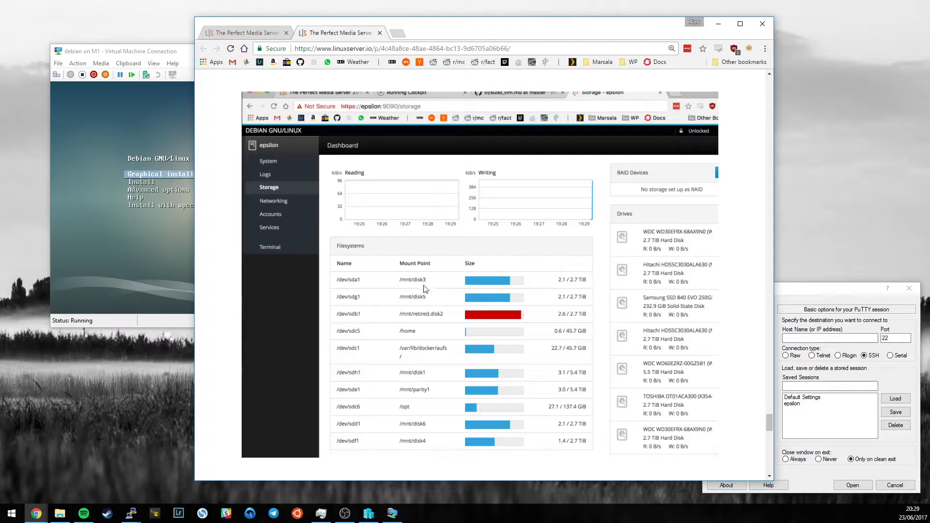
pyautogui.scroll(-3)
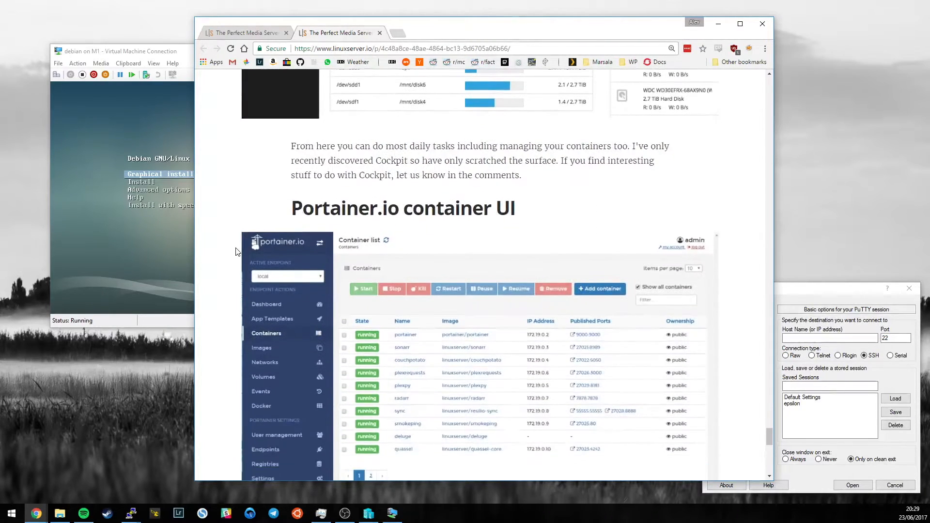
pyautogui.scroll(-3)
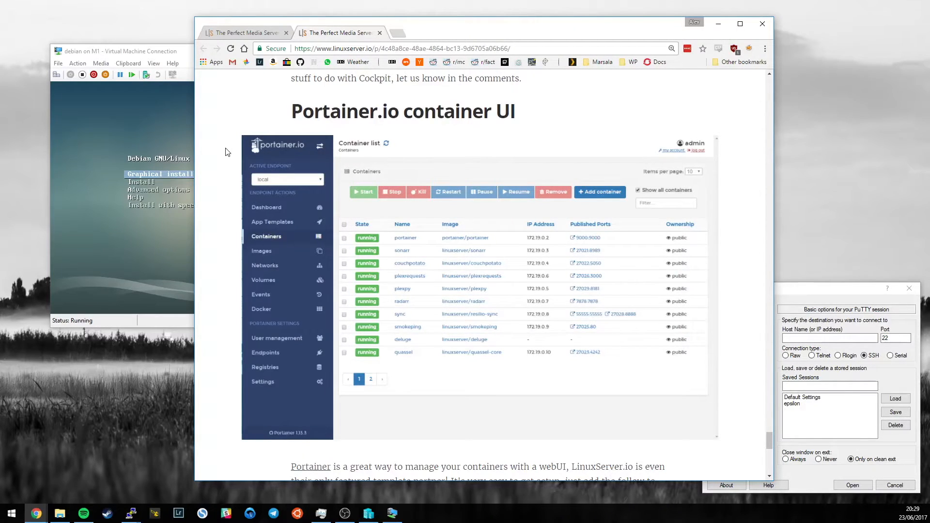
# Scroll past the Portainer compose snippet and Summary to the IronicBadger author footer
pyautogui.scroll(-3)
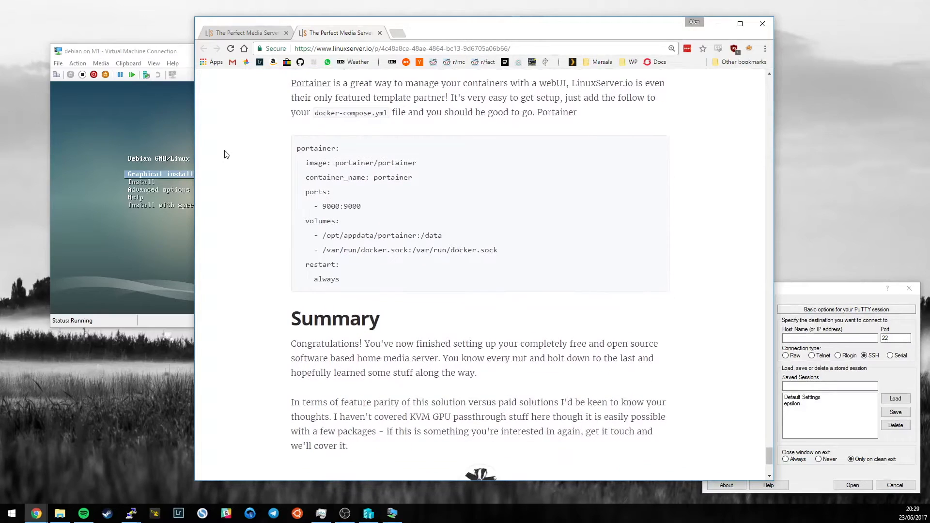
pyautogui.scroll(3)
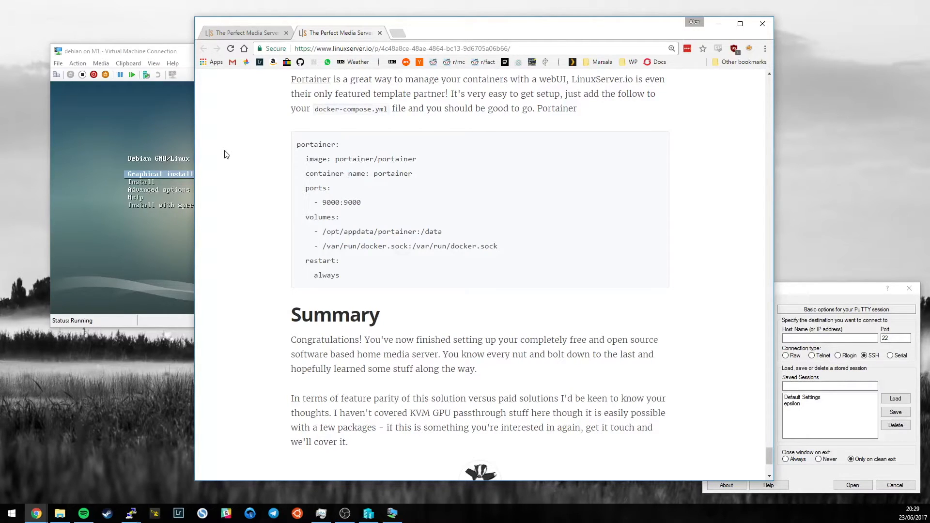
pyautogui.scroll(-3)
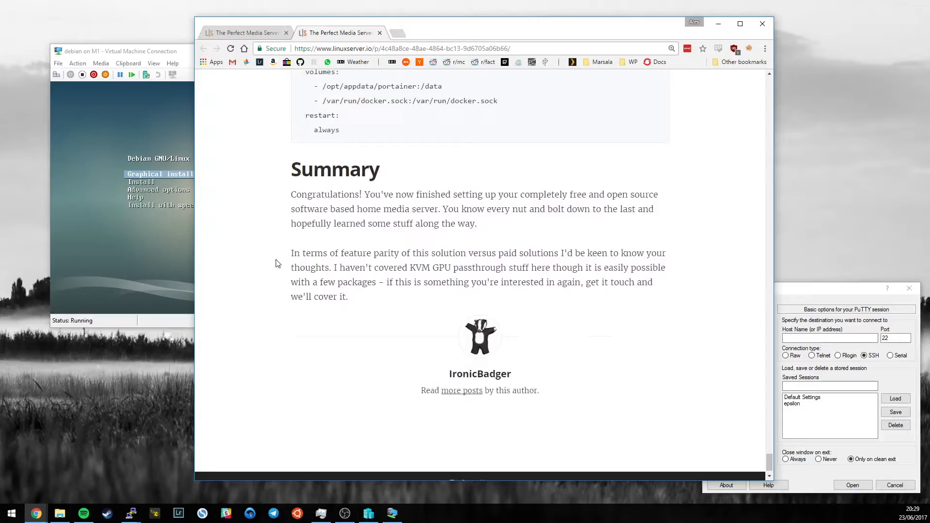
# Open the original 2016 Perfect Media Server article and scroll into its introduction
pyautogui.scroll(3)
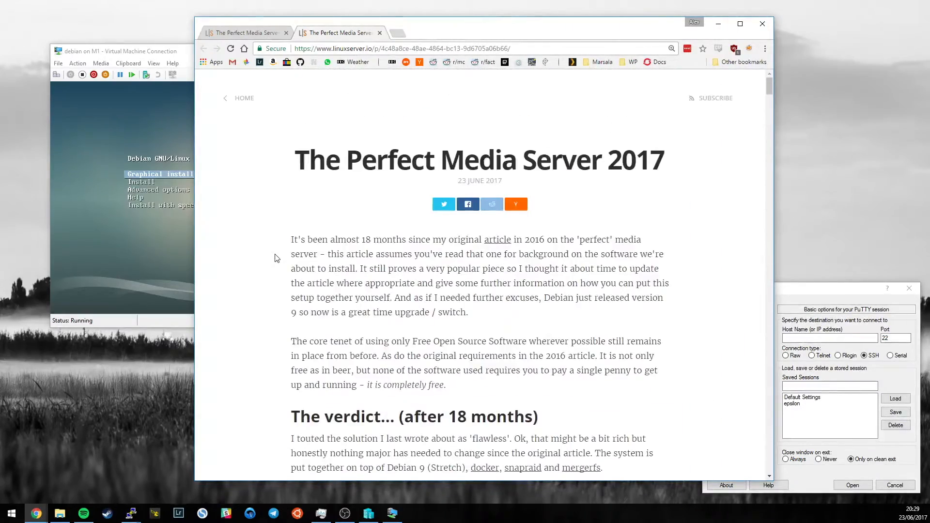
pyautogui.click(496, 239)
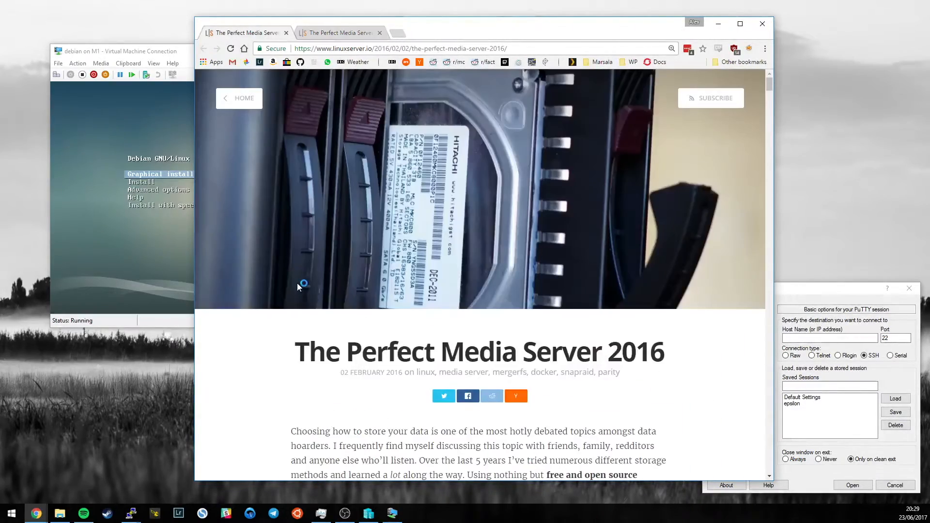
pyautogui.scroll(-3)
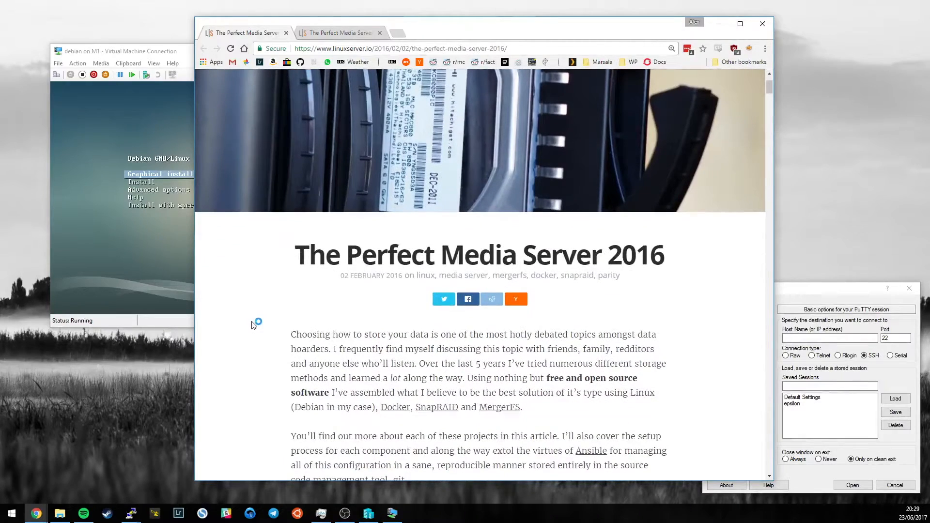
pyautogui.scroll(-3)
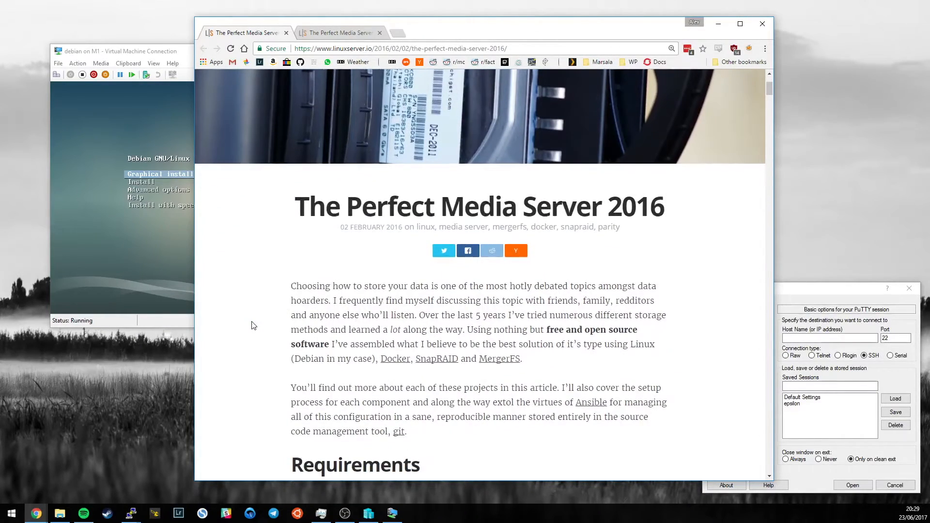
pyautogui.scroll(-3)
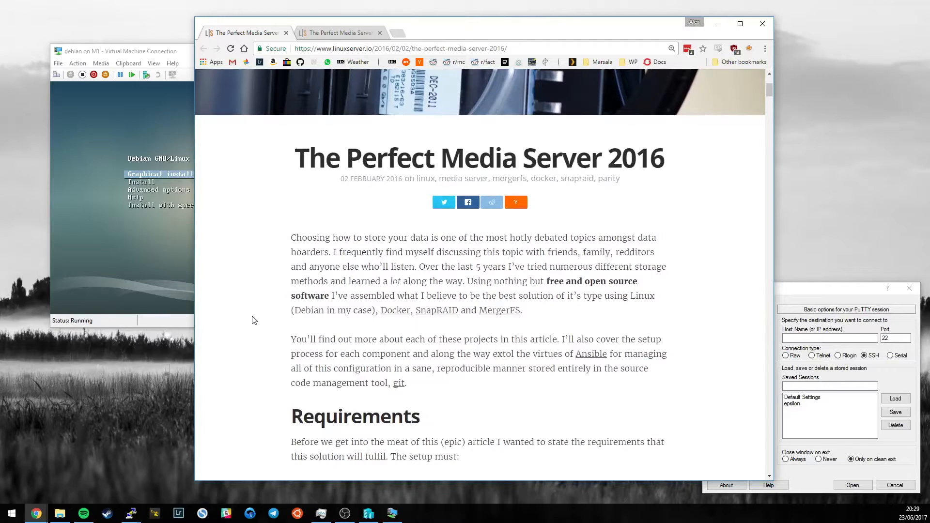
# Scroll down to the Requirements list of what the setup must do
pyautogui.scroll(-3)
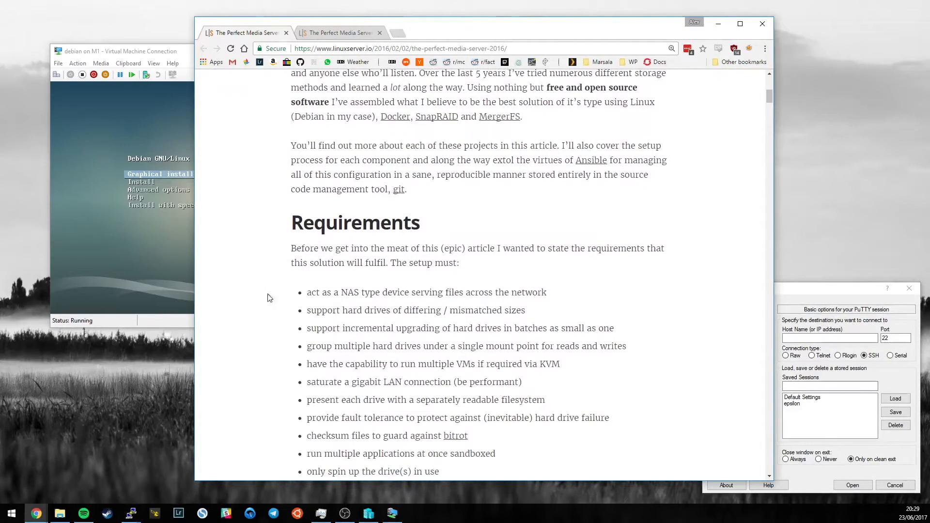
pyautogui.scroll(-3)
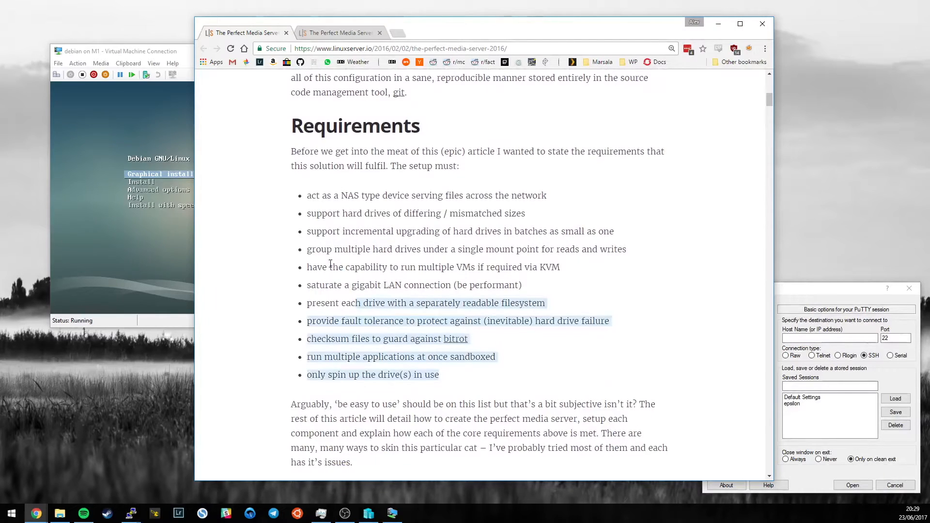
pyautogui.click(271, 226)
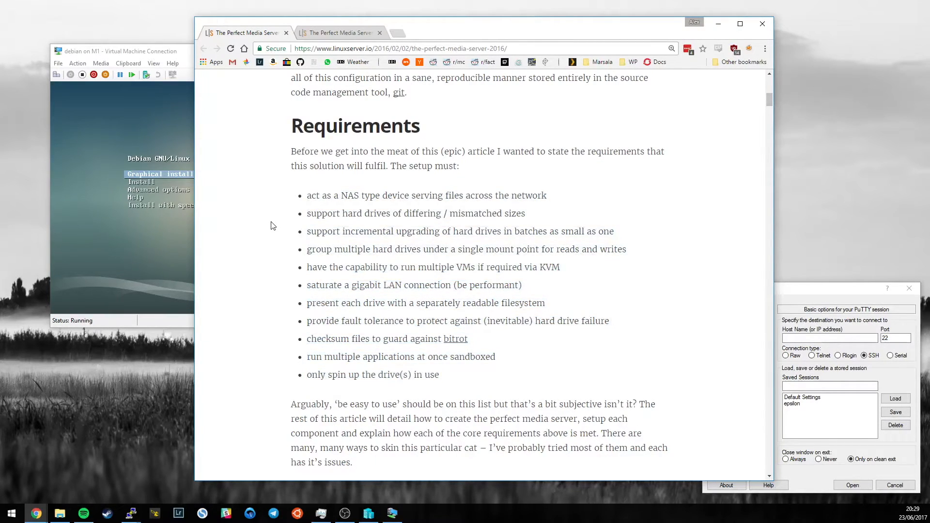
pyautogui.scroll(-3)
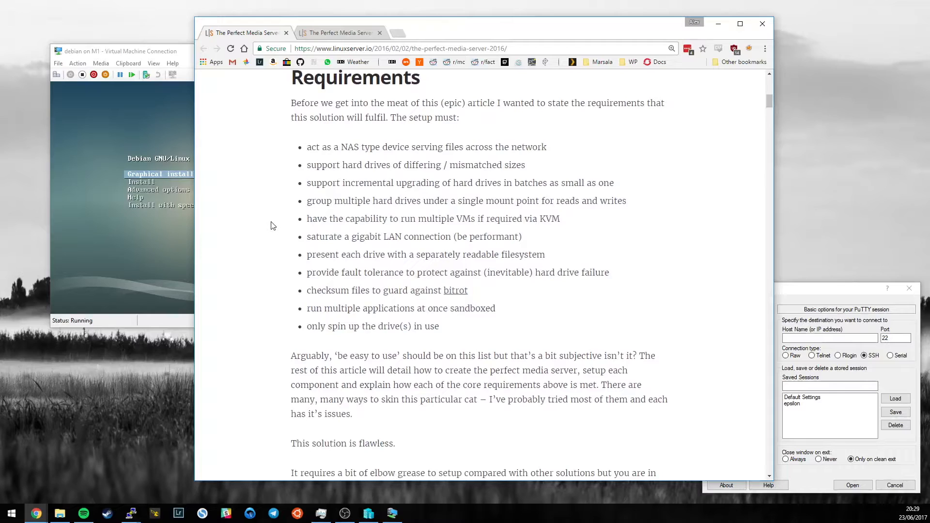
pyautogui.scroll(3)
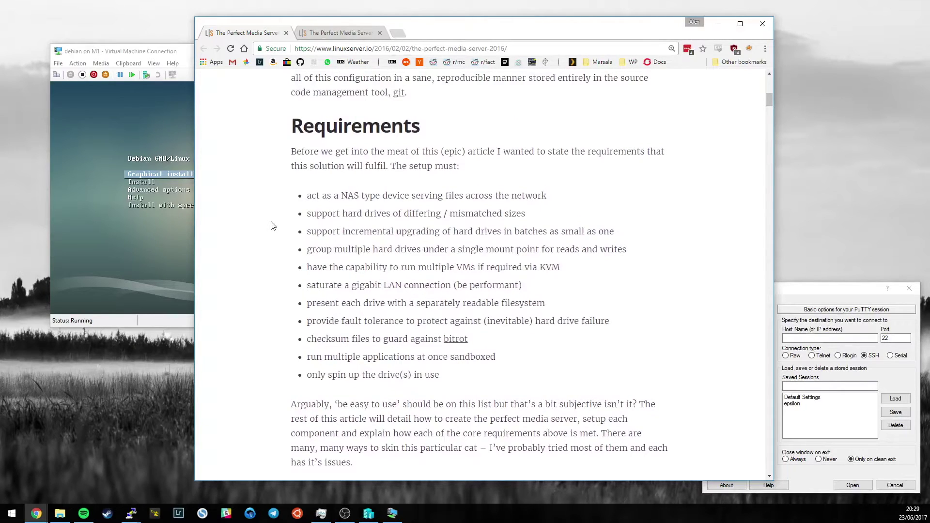
pyautogui.moveTo(264, 238)
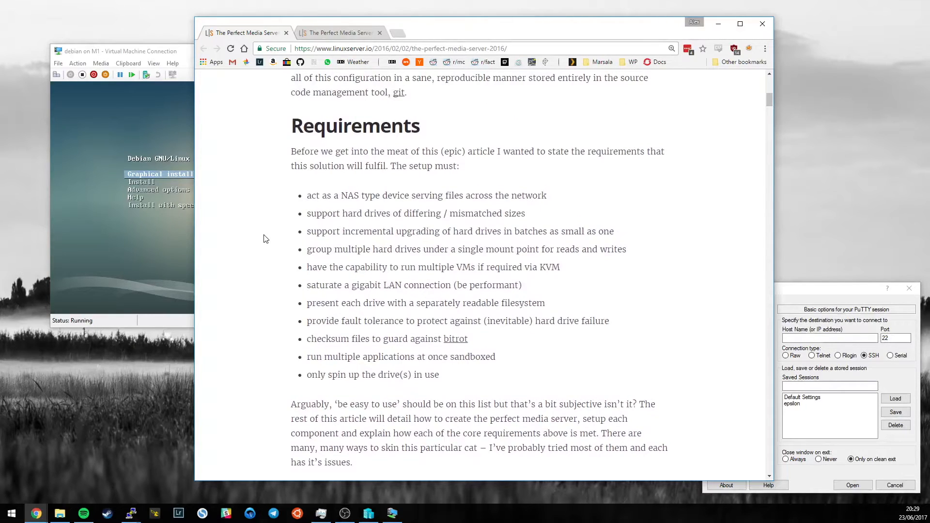
pyautogui.moveTo(267, 231)
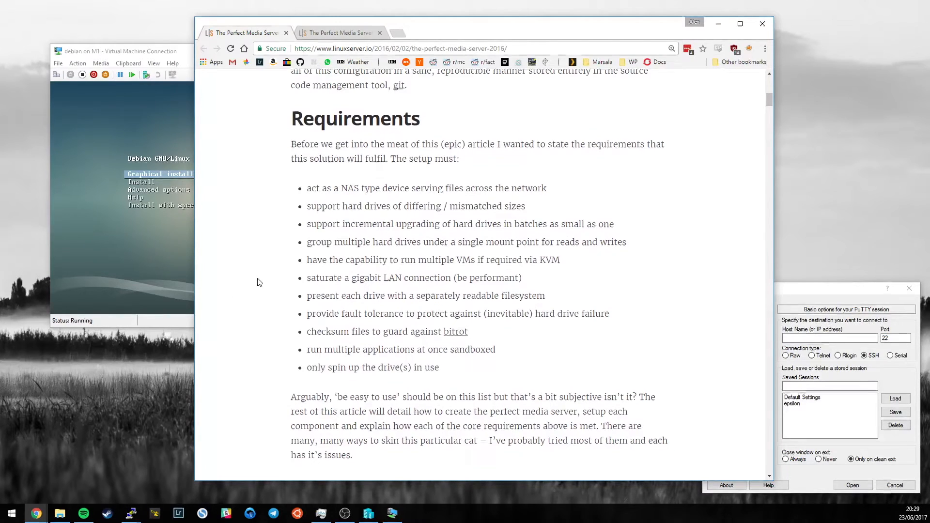
# Scroll the 2016 article past Introducing the tools, MergerFS and SnapRAID to the Install Debian heading
pyautogui.scroll(-3)
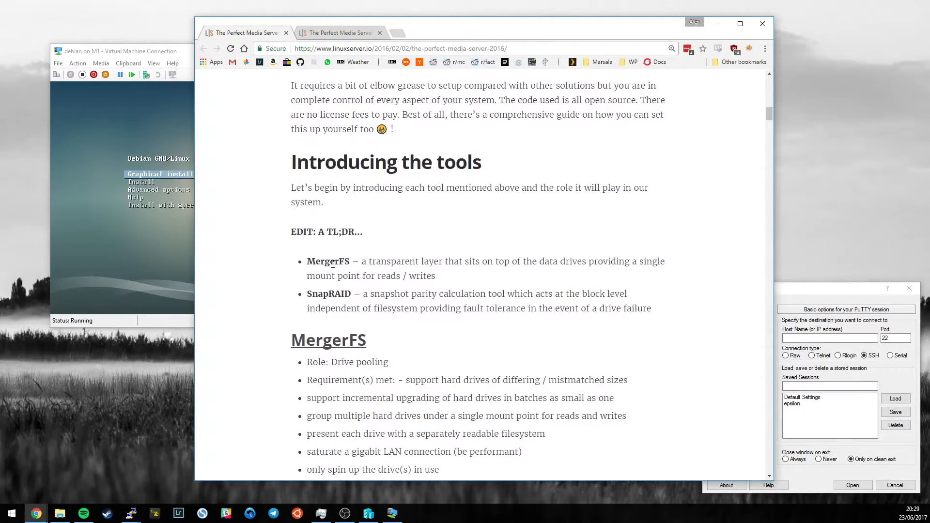
pyautogui.scroll(-3)
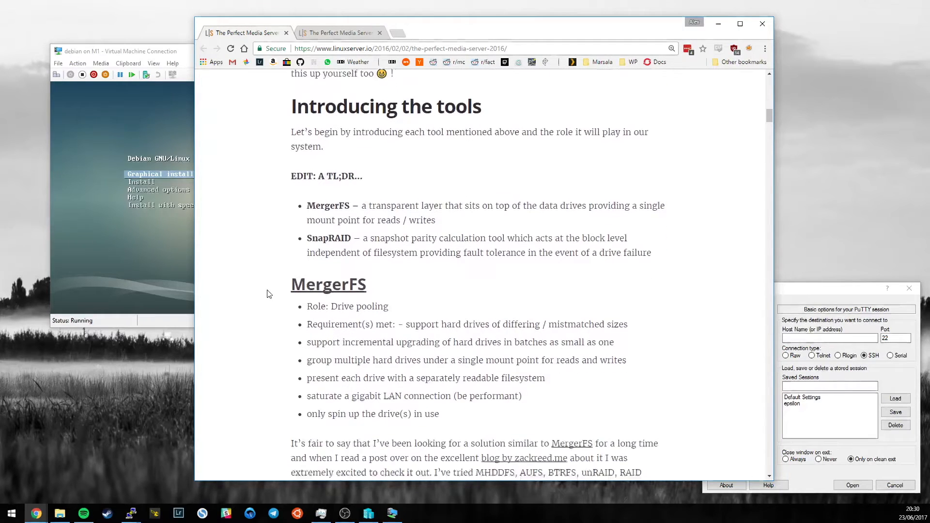
pyautogui.scroll(-3)
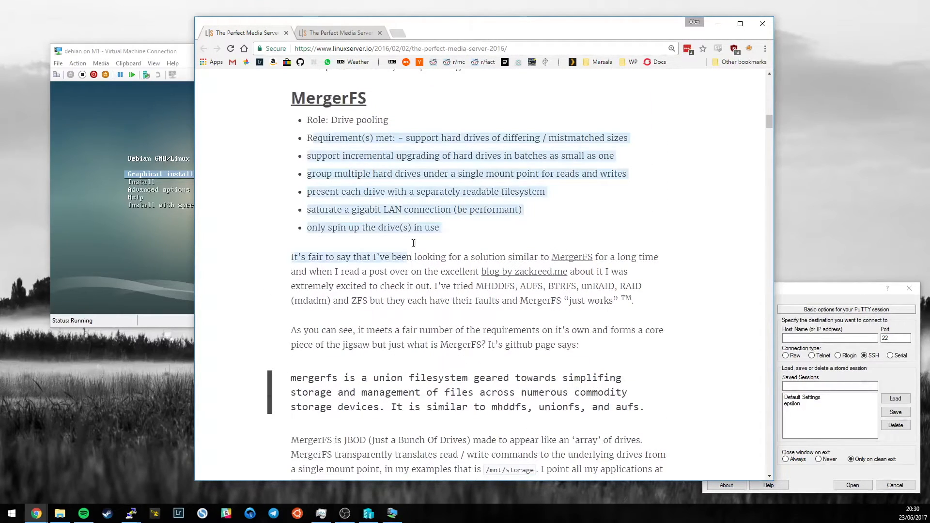
pyautogui.scroll(-3)
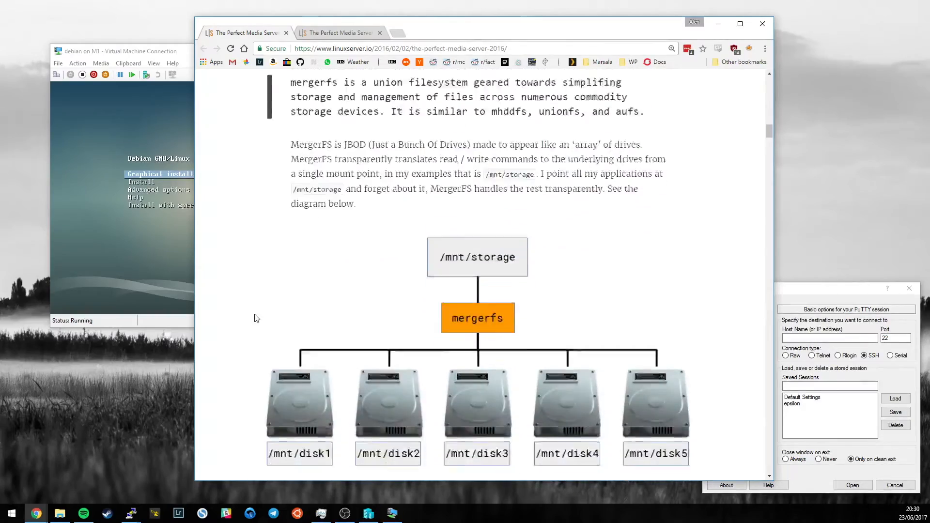
pyautogui.scroll(-3)
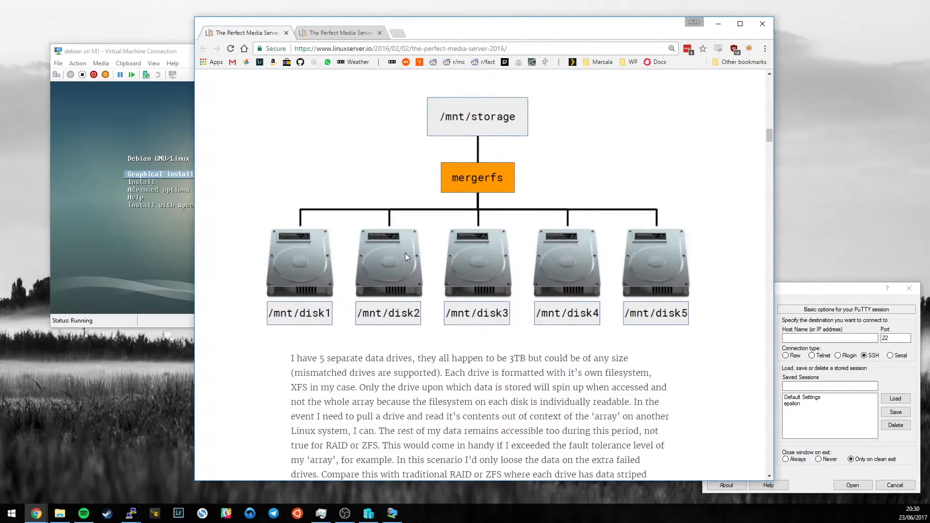
pyautogui.scroll(-3)
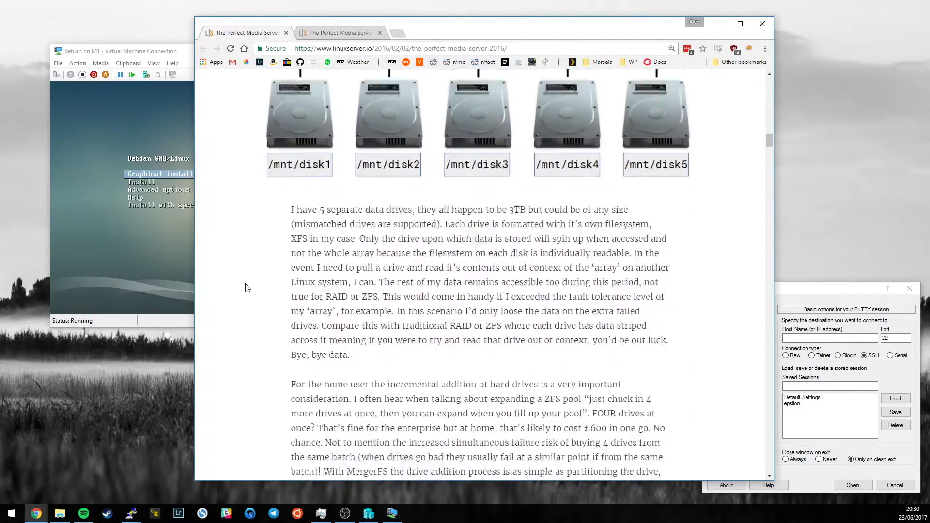
pyautogui.scroll(-3)
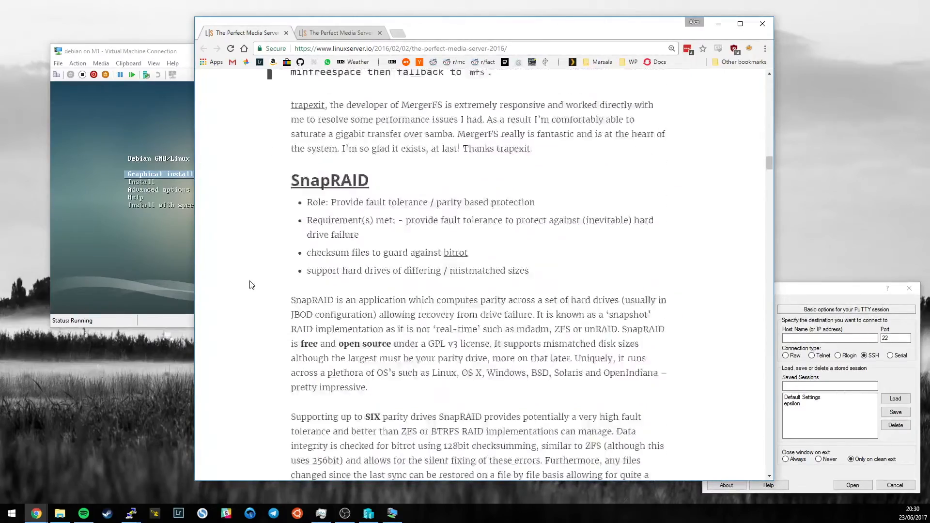
pyautogui.scroll(-3)
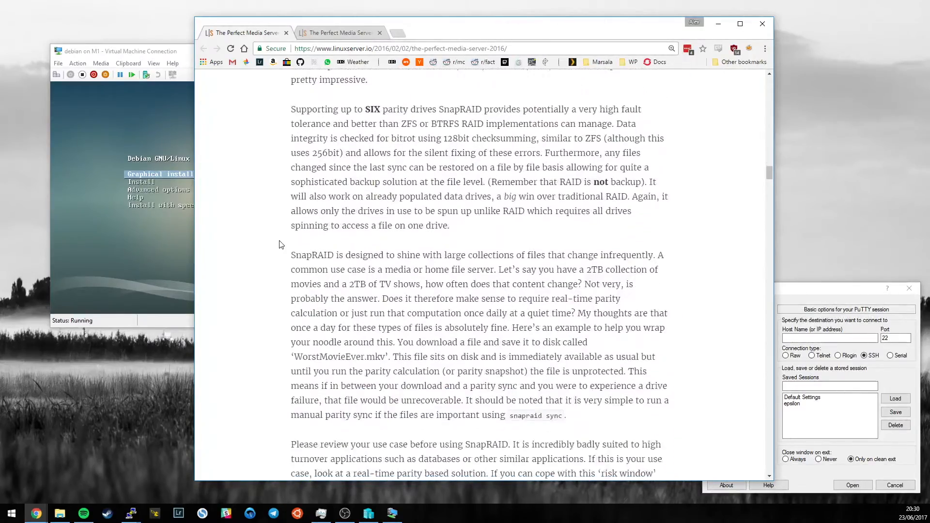
pyautogui.scroll(3)
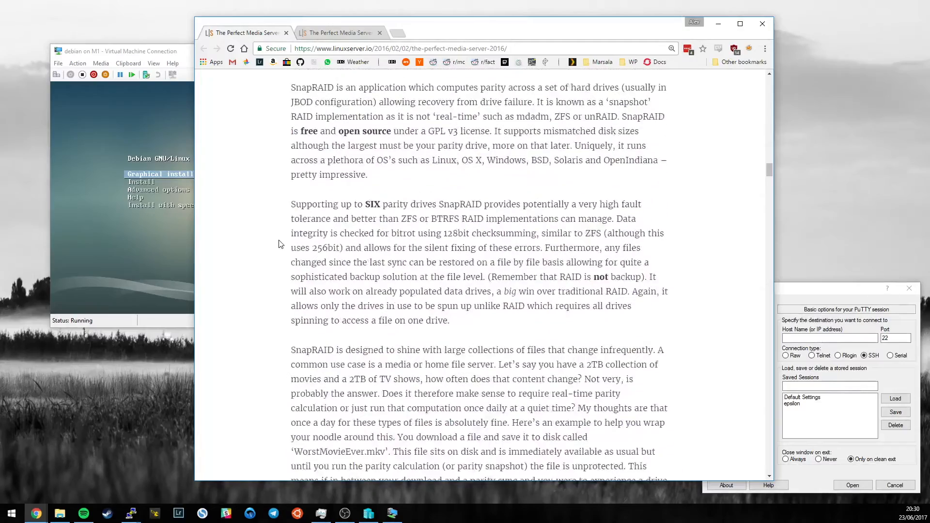
pyautogui.scroll(-3)
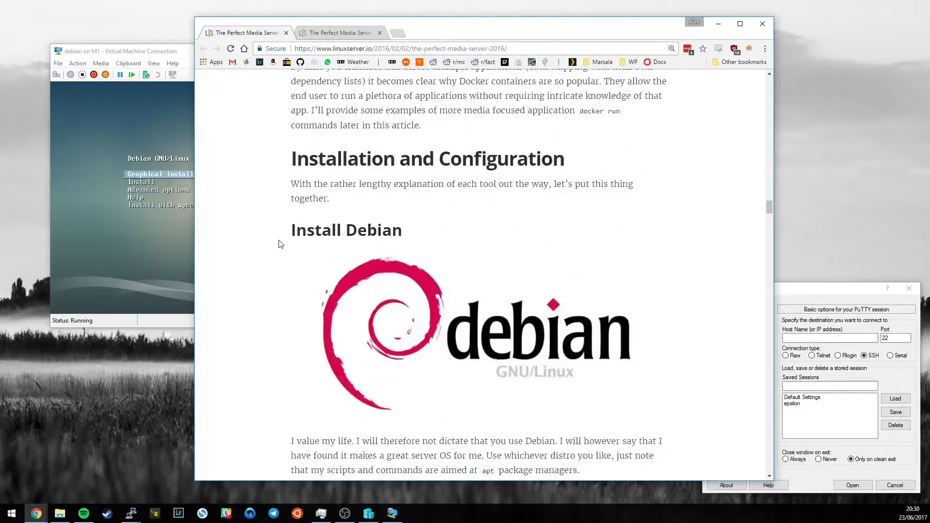
# Scroll back and forth through the 2016 article's Learn Ansible playbook code samples
pyautogui.scroll(-3)
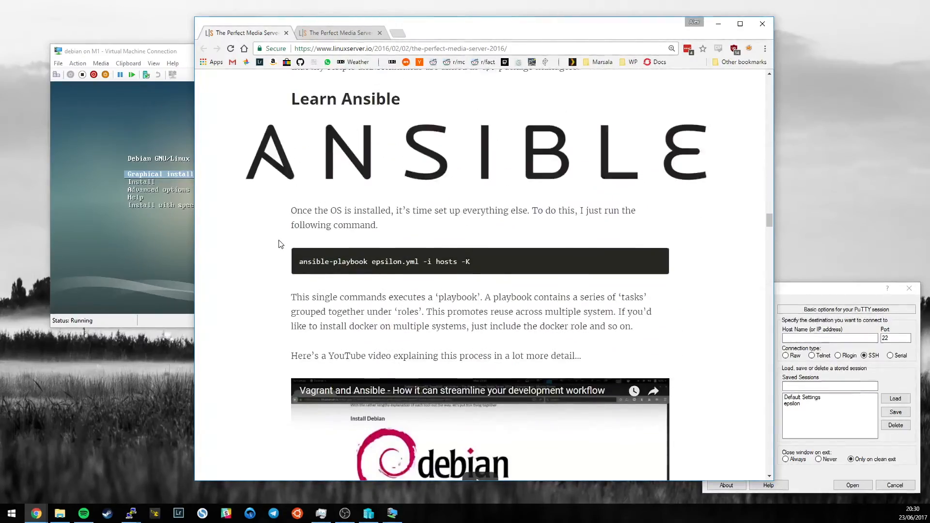
pyautogui.scroll(3)
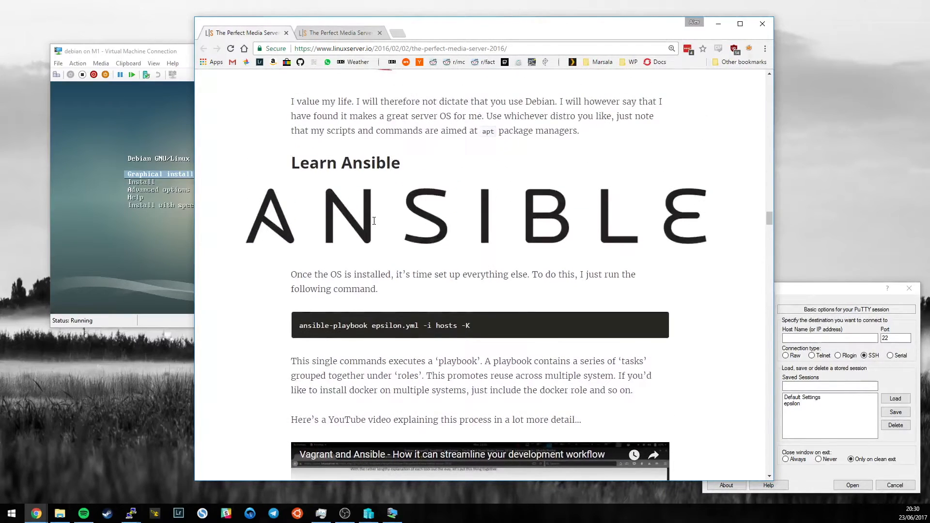
pyautogui.scroll(-3)
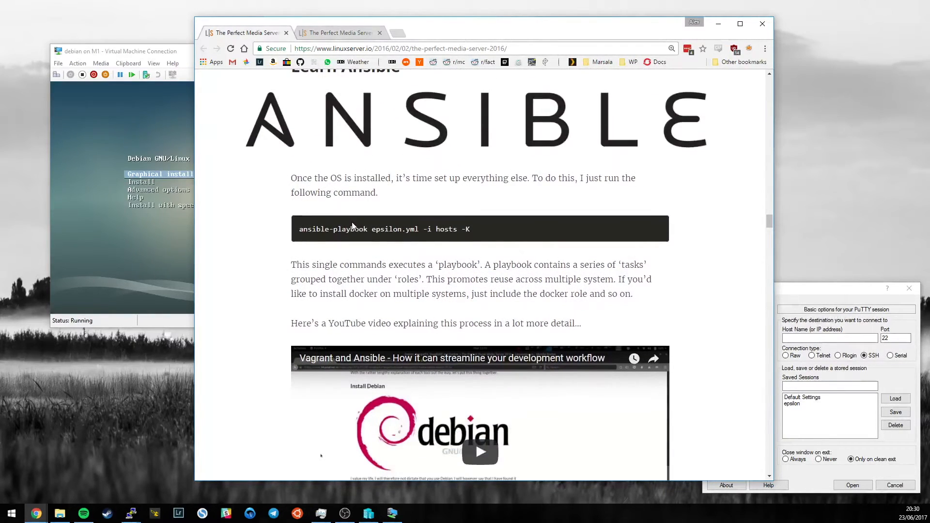
pyautogui.moveTo(288, 212)
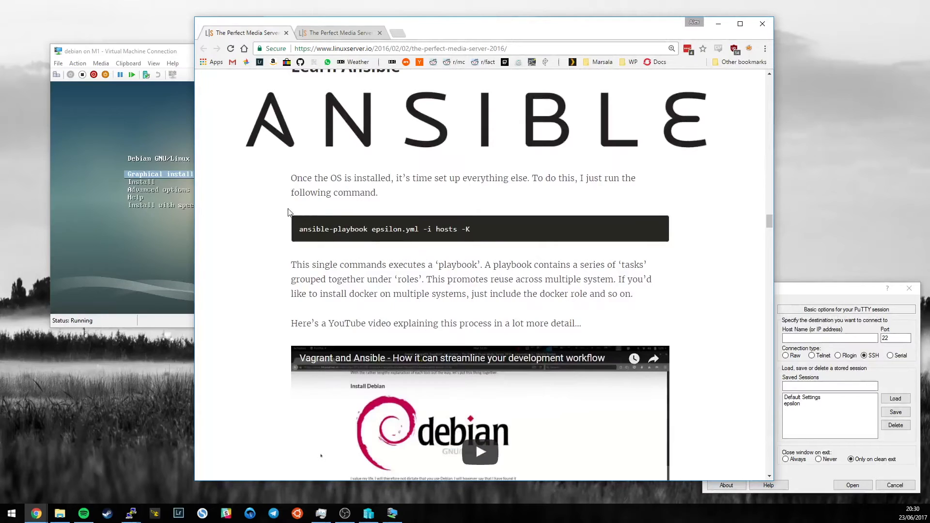
pyautogui.scroll(3)
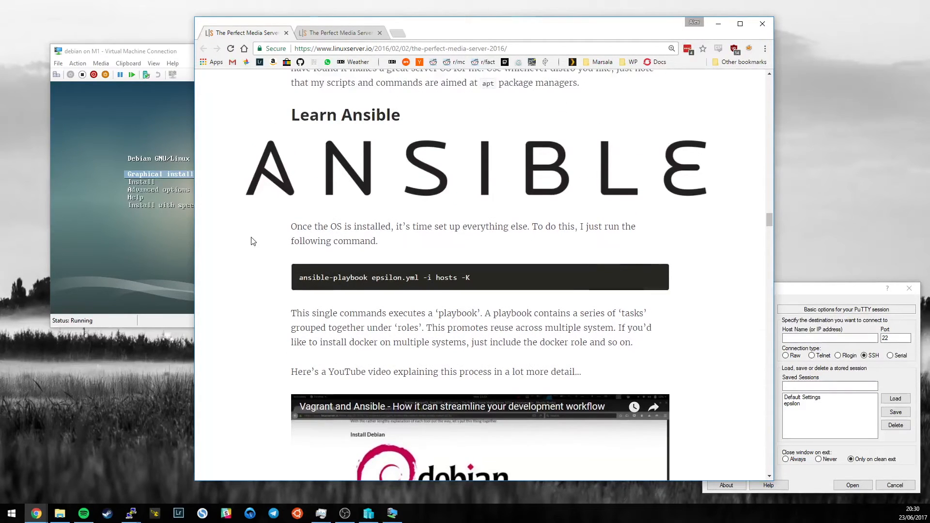
pyautogui.moveTo(446, 294)
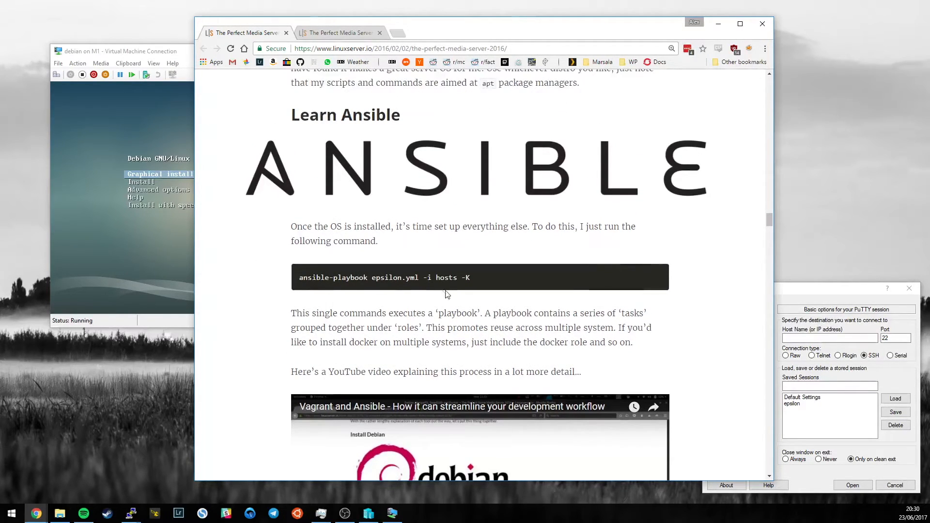
pyautogui.moveTo(252, 271)
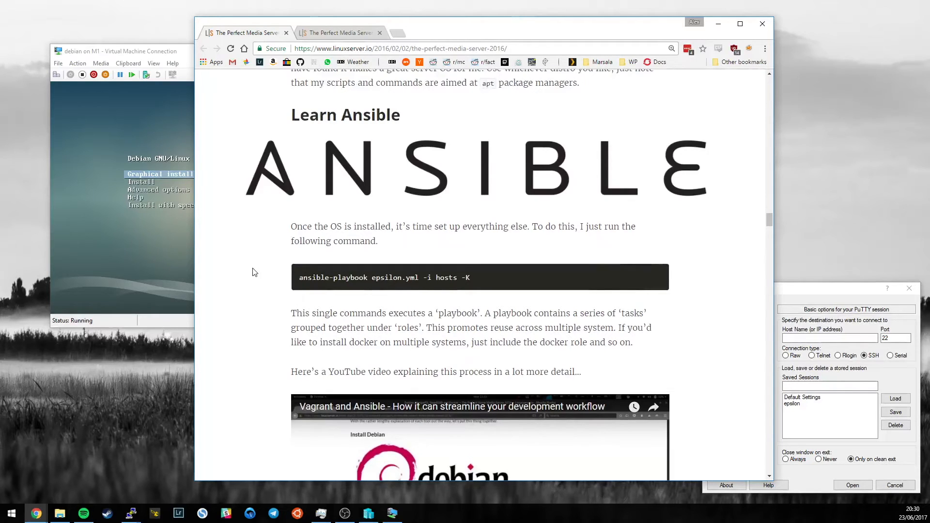
pyautogui.scroll(-3)
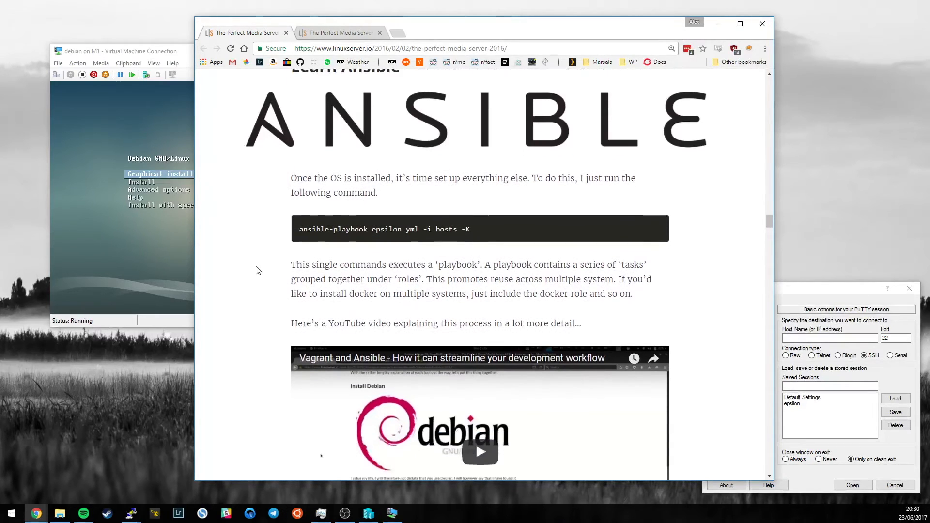
pyautogui.scroll(-3)
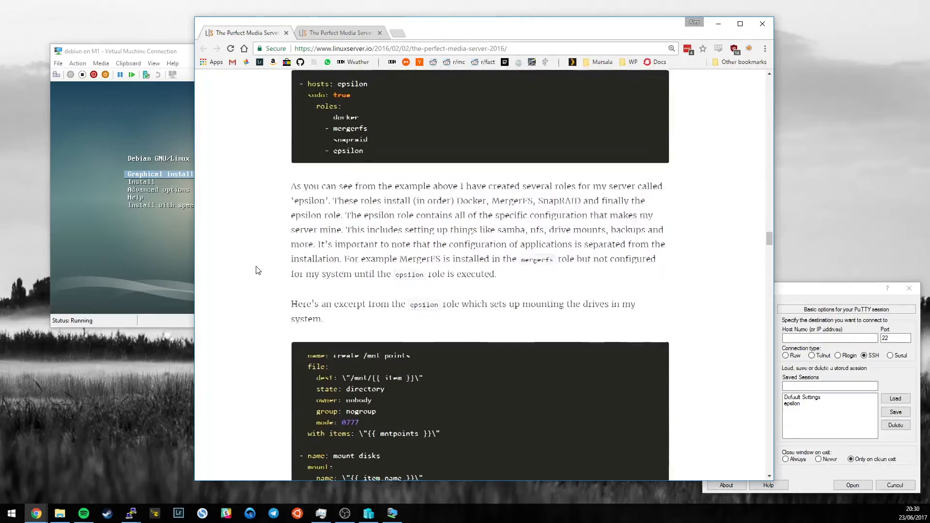
pyautogui.scroll(-3)
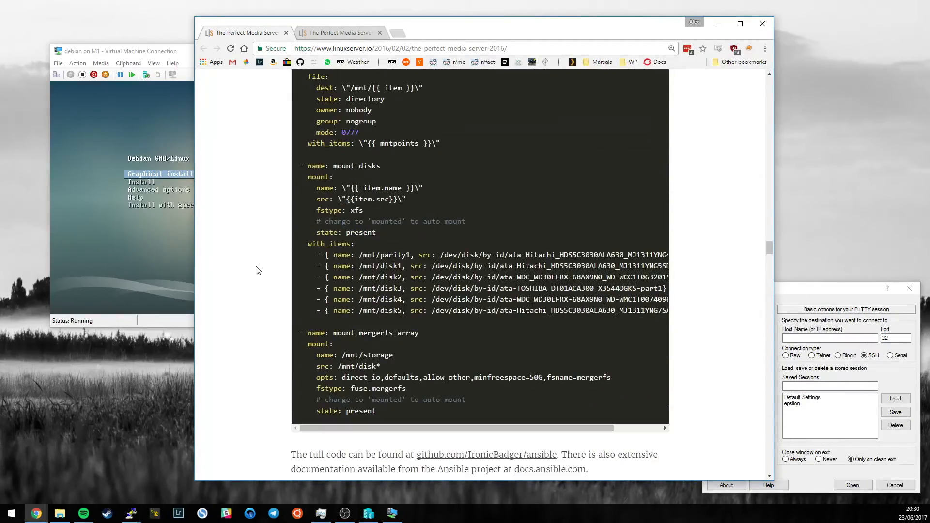
pyautogui.scroll(3)
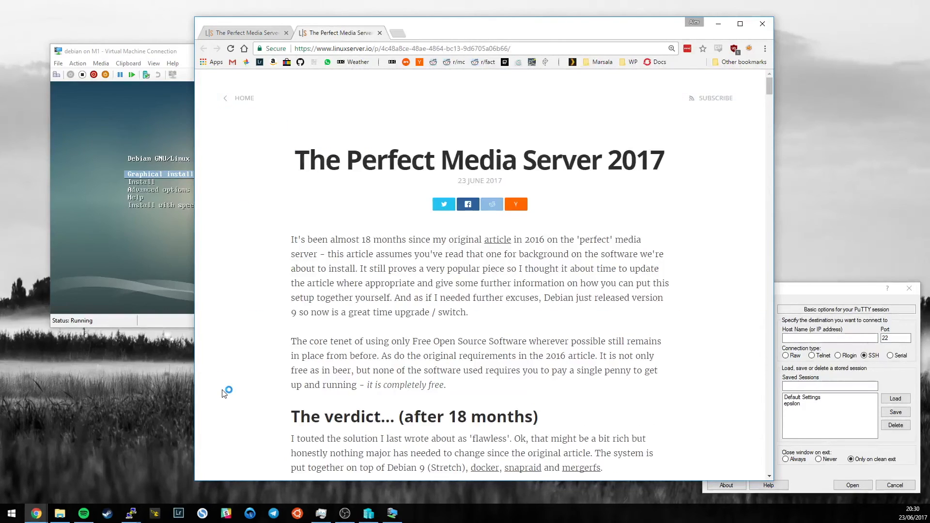
pyautogui.moveTo(226, 393)
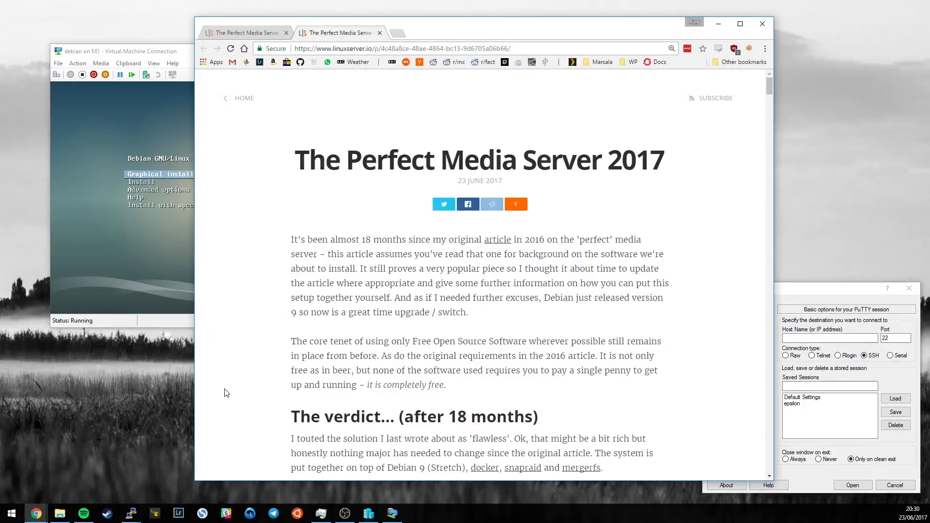